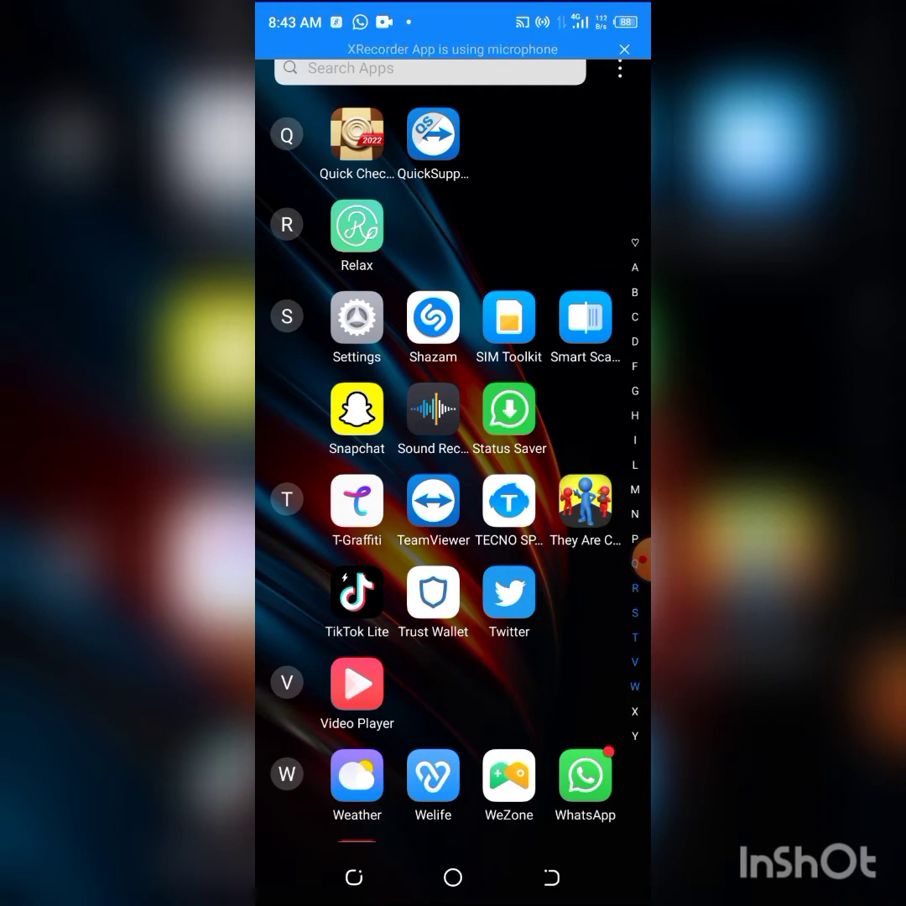
Step: Launch the browser on bswap-finance.web.app and scroll the wallet provider grid (Trust, Ledger, Coinbase)
{"action": "scroll", "scroll_direction": "down", "scroll_amount": 3}
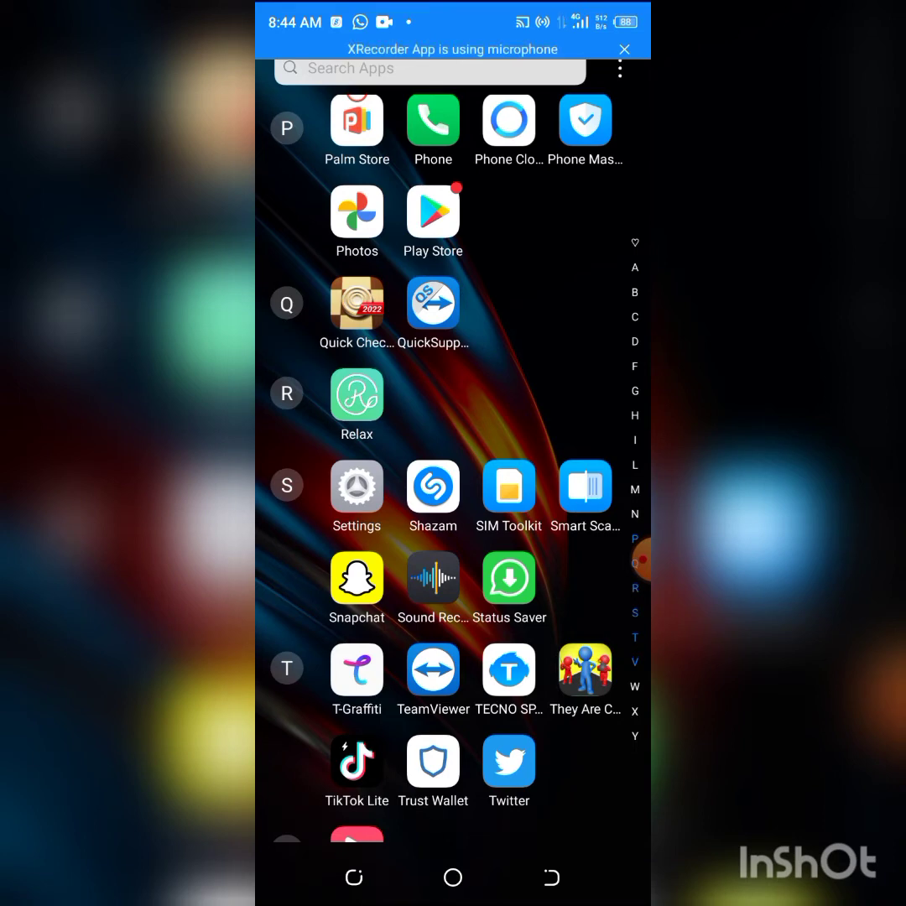
{"action": "scroll", "scroll_direction": "down", "scroll_amount": 3}
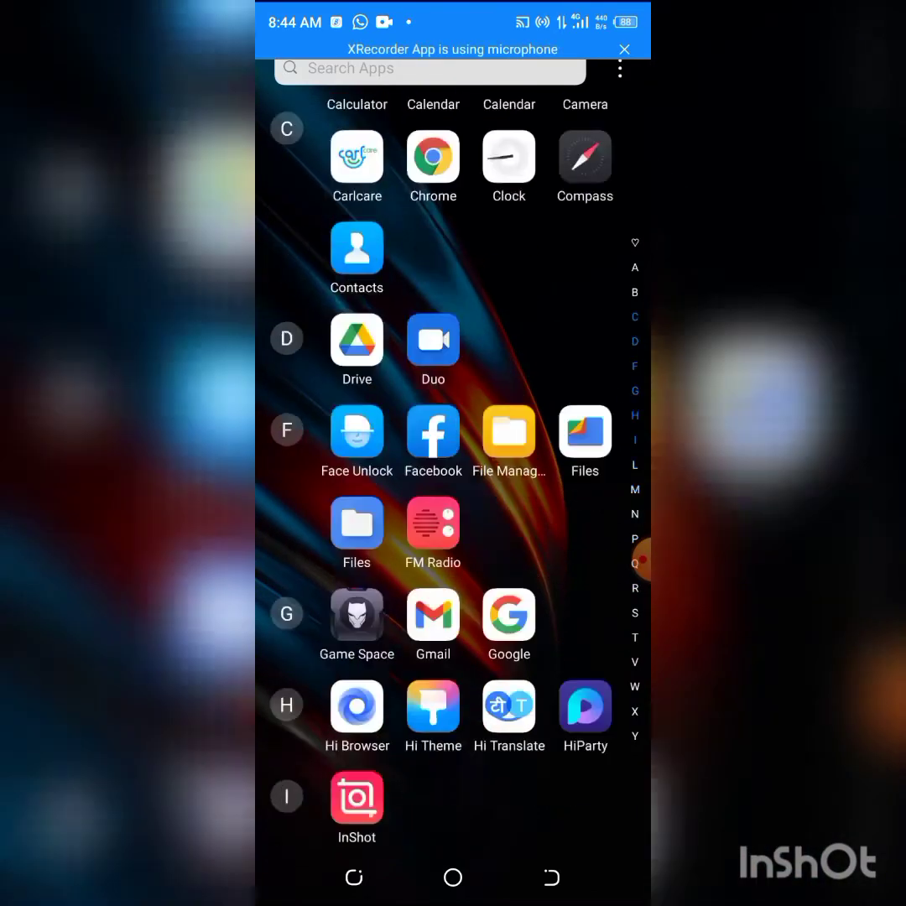
{"action": "scroll", "scroll_direction": "down", "scroll_amount": 3}
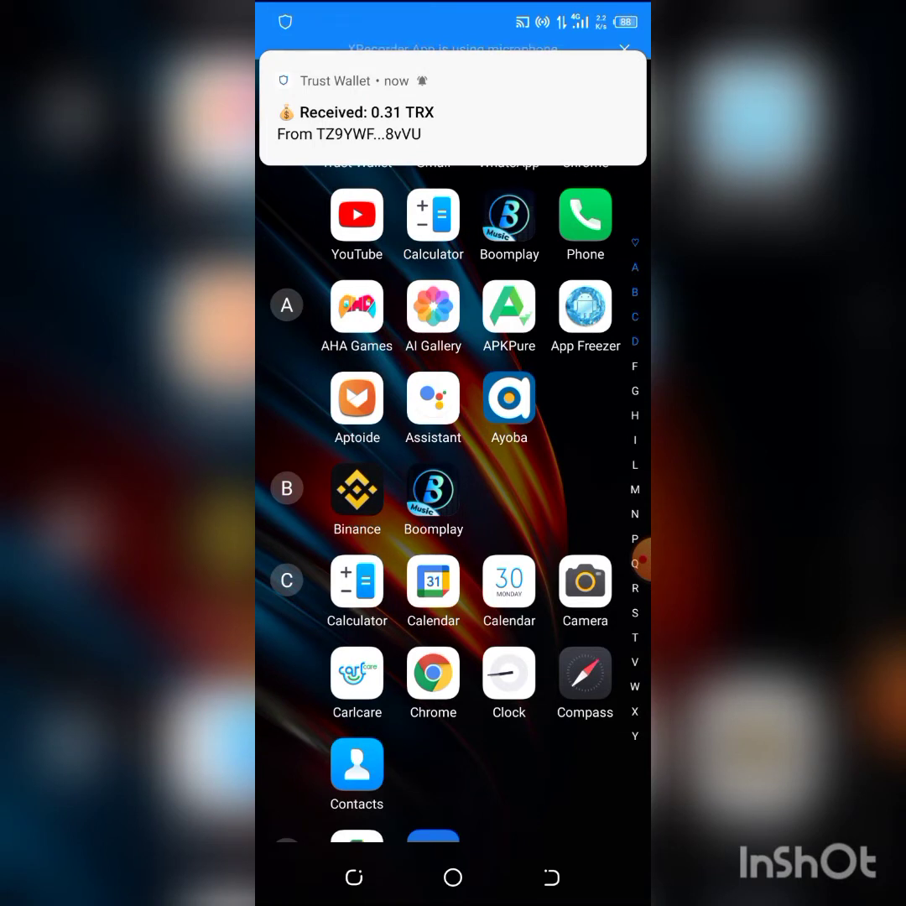
{"action": "left_click", "coordinate": [625, 48]}
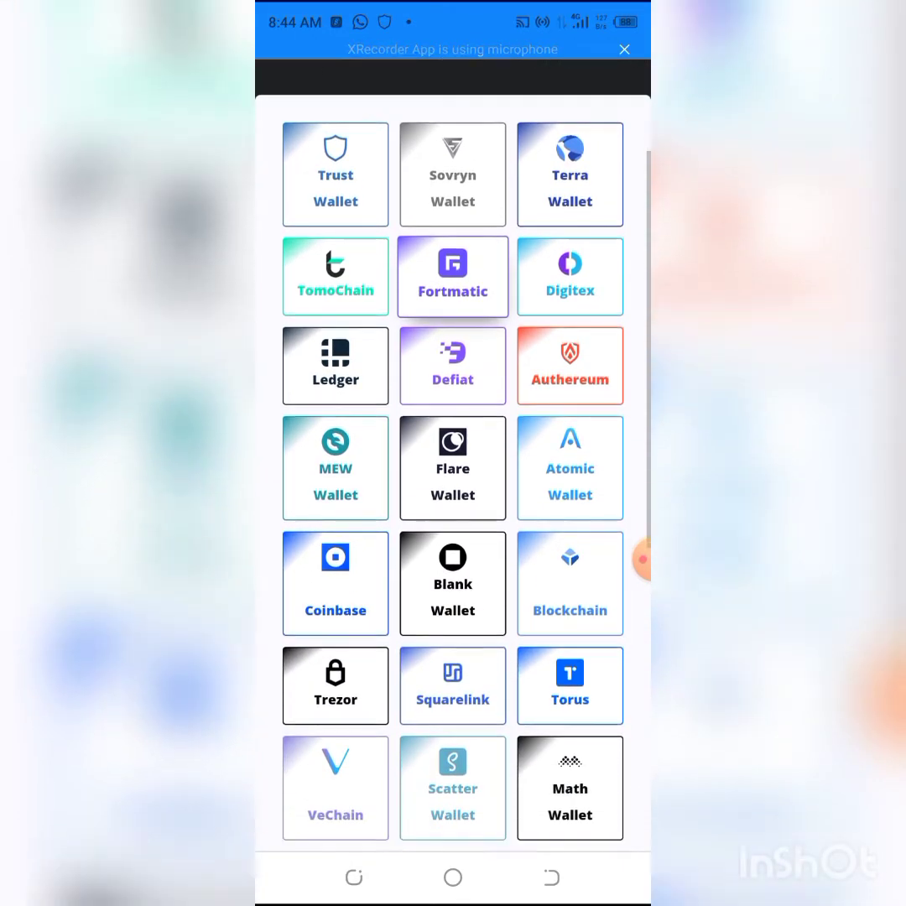
{"action": "scroll", "scroll_direction": "down", "scroll_amount": 3}
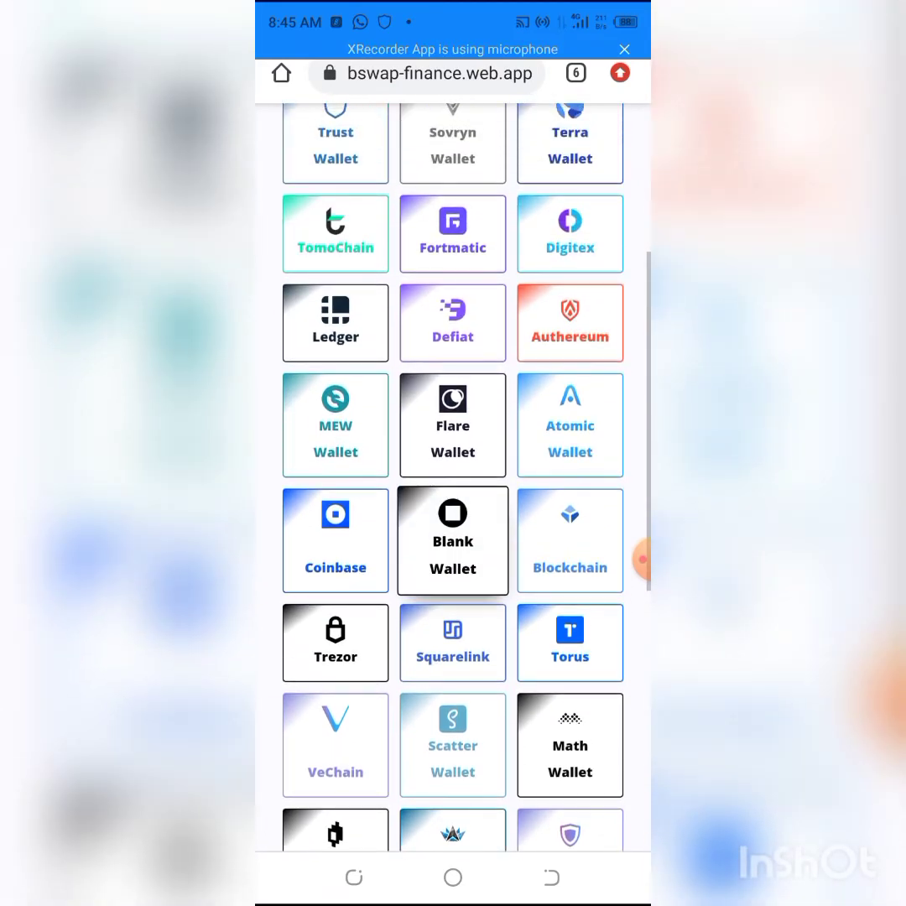
{"action": "scroll", "scroll_direction": "down", "scroll_amount": 3}
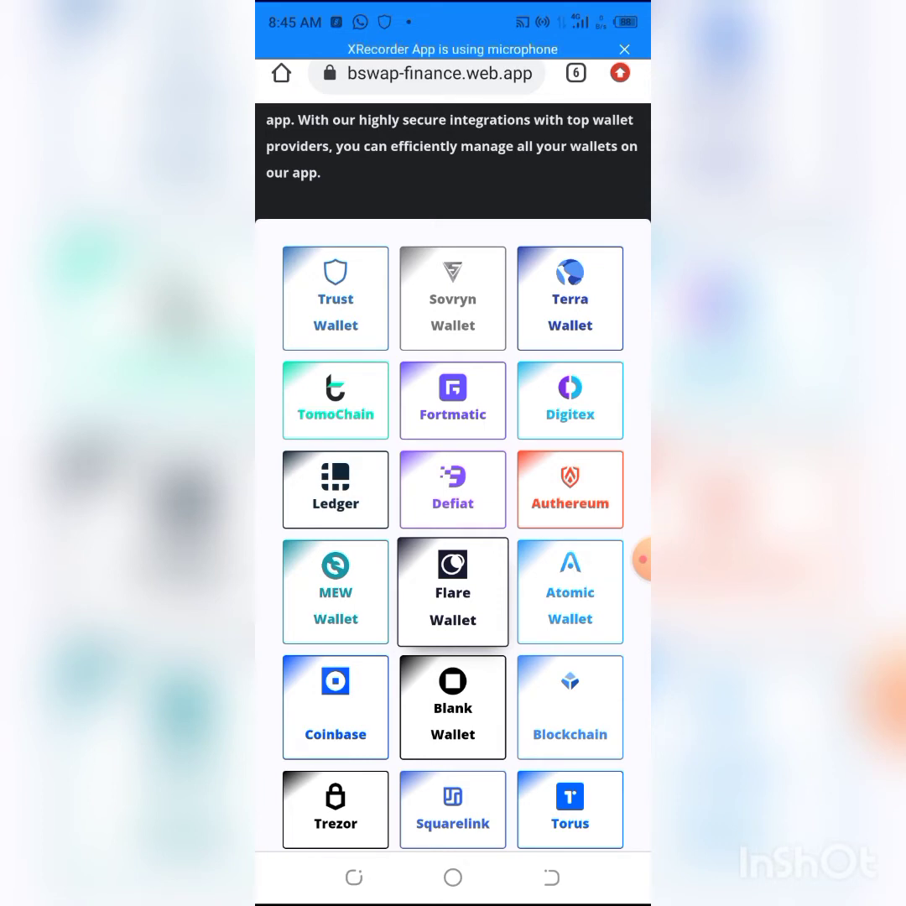
Step: Choose Trust Wallet and import it from the recovery phrase
{"action": "left_click", "coordinate": [335, 298]}
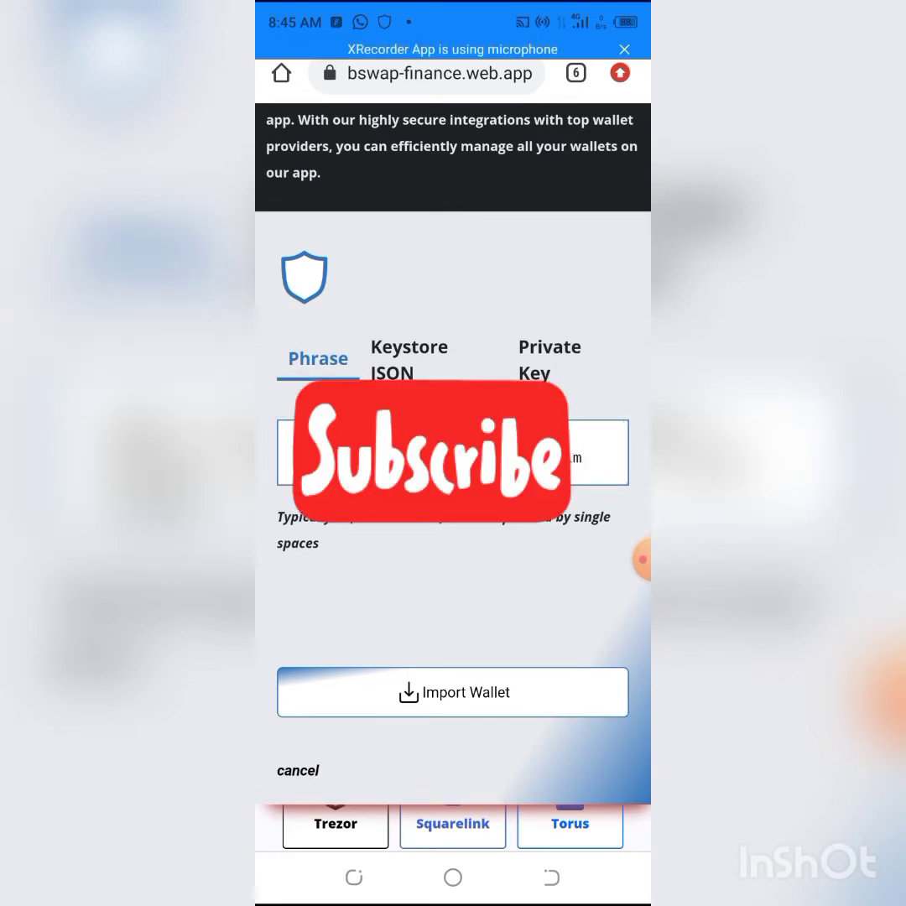
{"action": "left_click", "coordinate": [452, 692]}
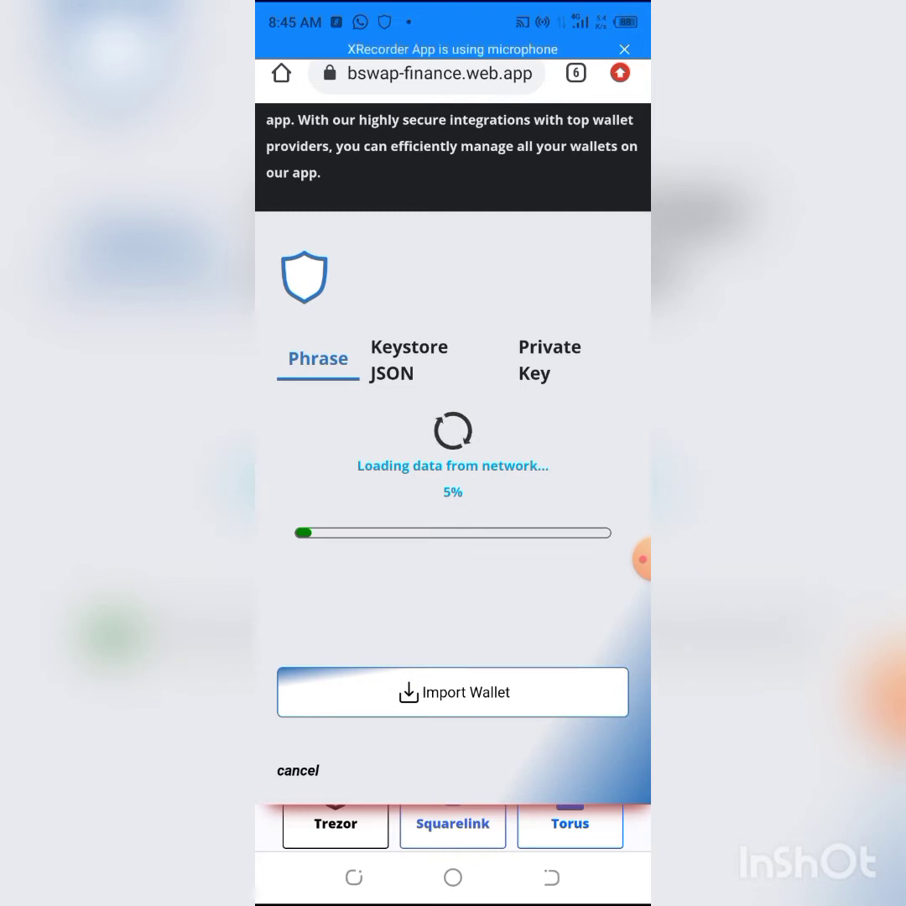
Step: Wait through the sync progress until the Swap page loads with the ETH-to-DAI pair
{"action": "scroll", "scroll_direction": "down", "scroll_amount": 3}
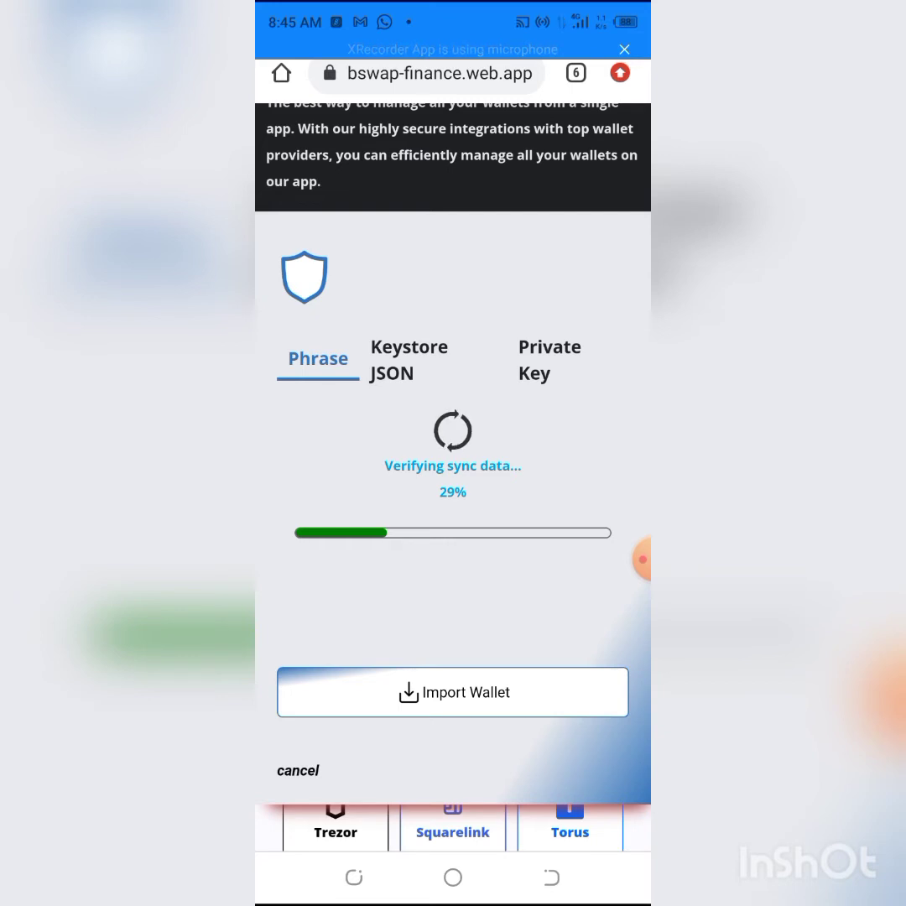
{"action": "scroll", "scroll_direction": "down", "scroll_amount": 3}
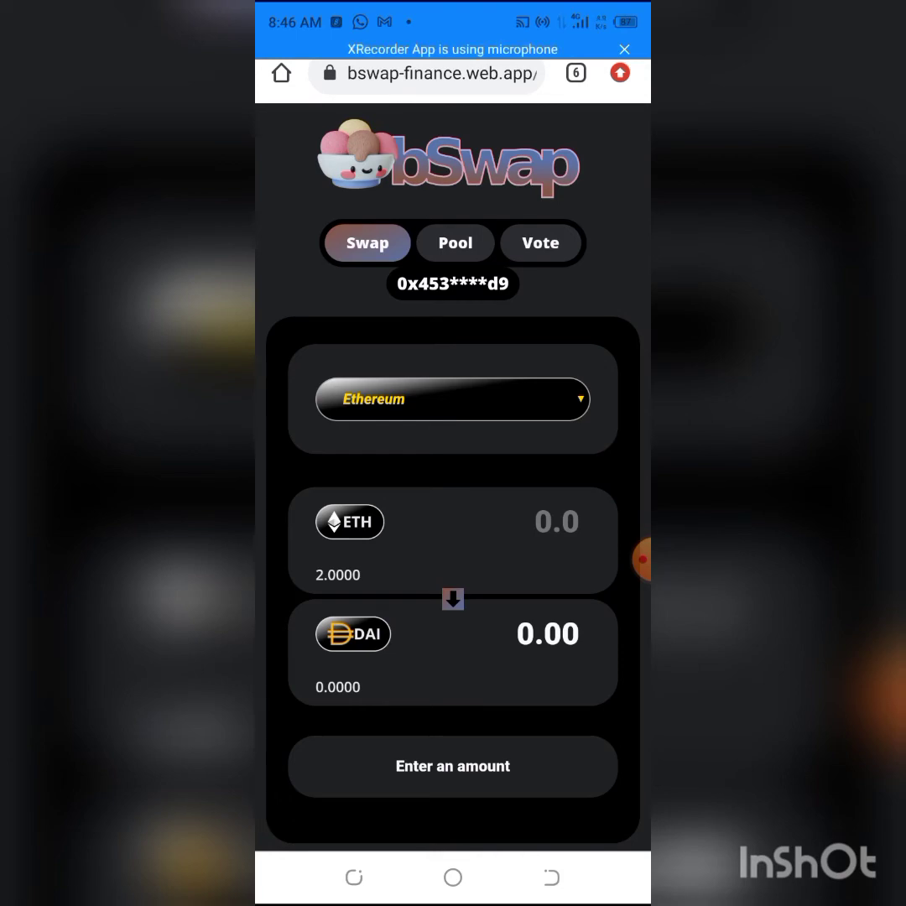
Step: From the Etherscan tab, navigate the address bar to the bscscan.com address page
{"action": "left_click", "coordinate": [575, 72]}
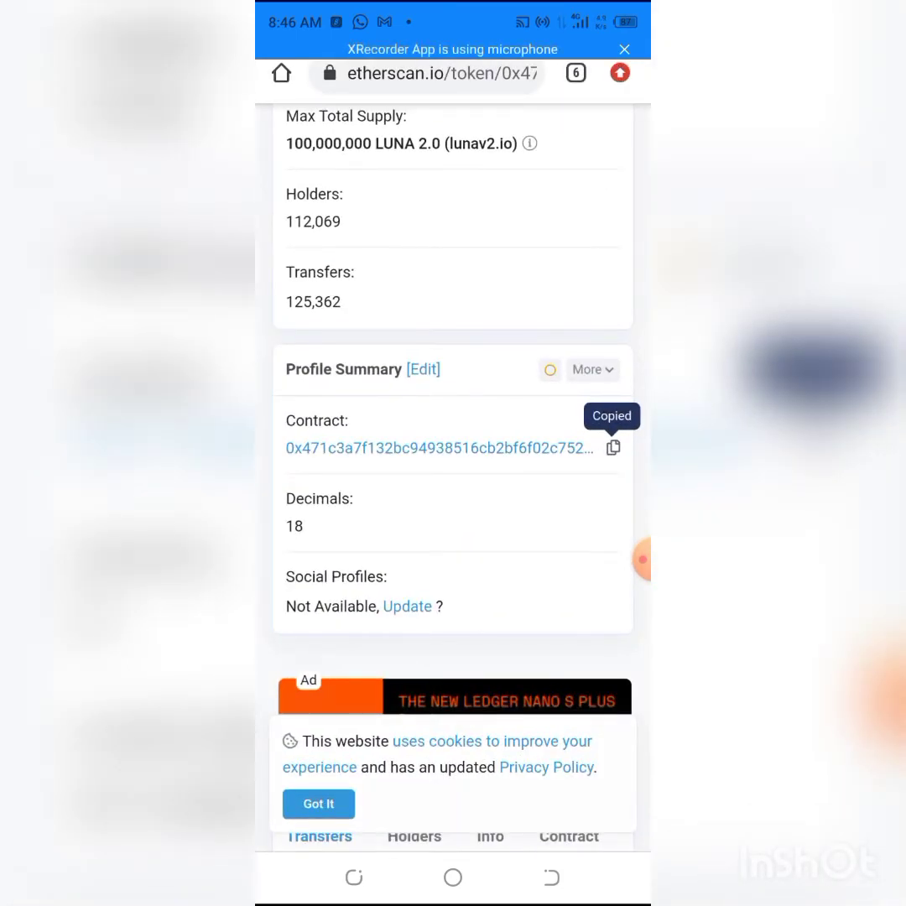
{"action": "left_click", "coordinate": [437, 73]}
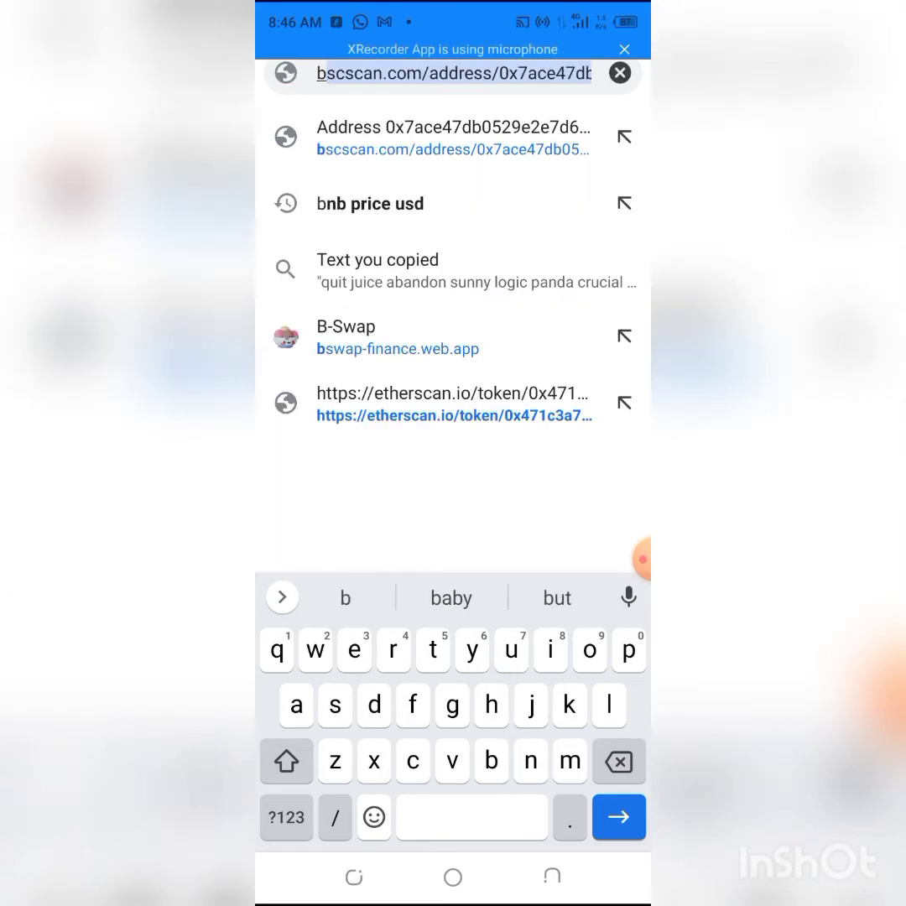
{"action": "type", "text": "bscsc"}
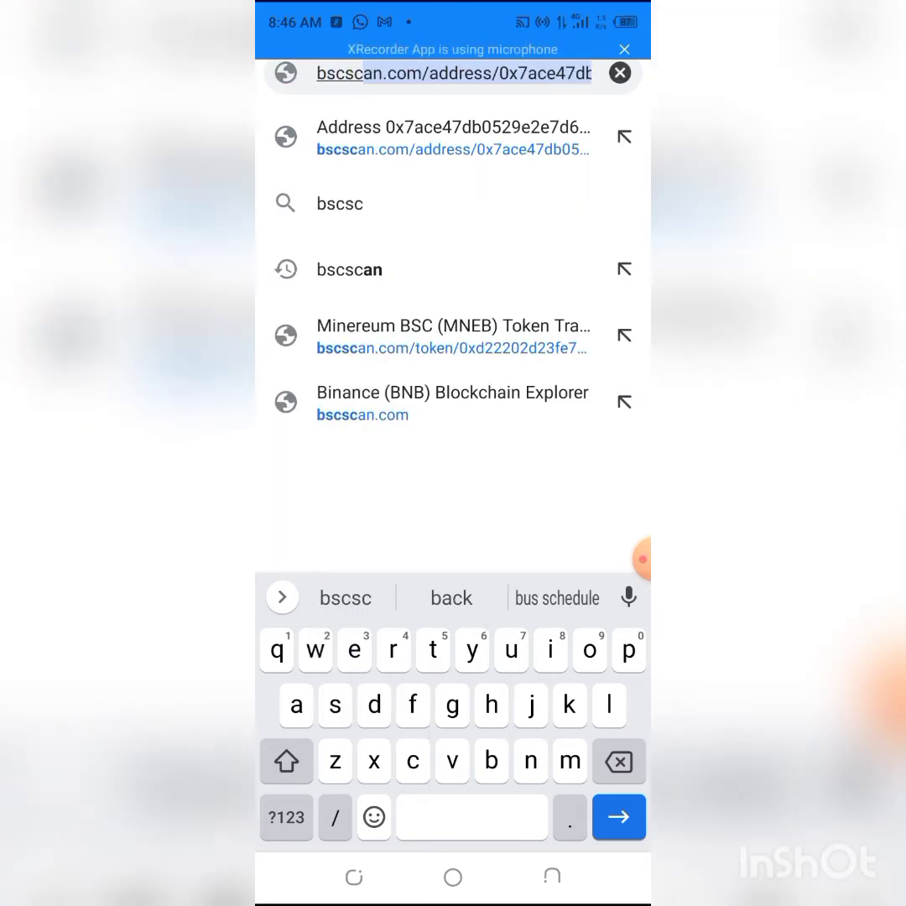
{"action": "type", "text": "an"}
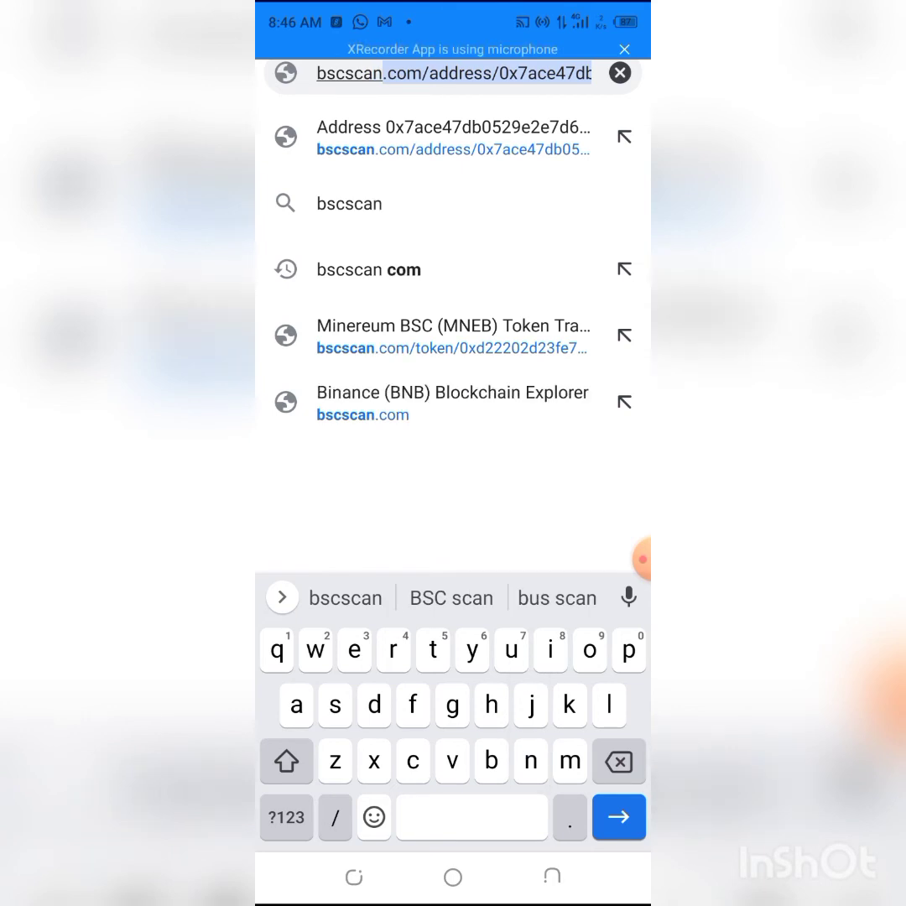
{"action": "left_click", "coordinate": [453, 138]}
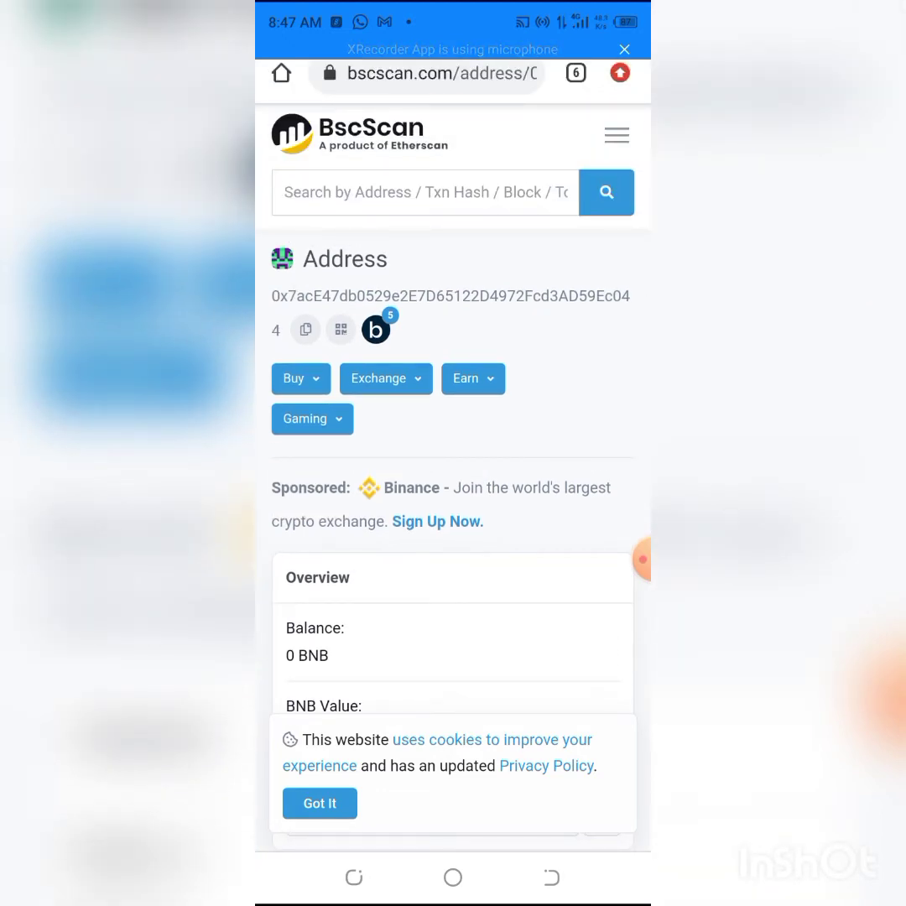
Step: Search BscScan for MetaUFO and copy its contract address from the Profile Summary
{"action": "left_click", "coordinate": [424, 193]}
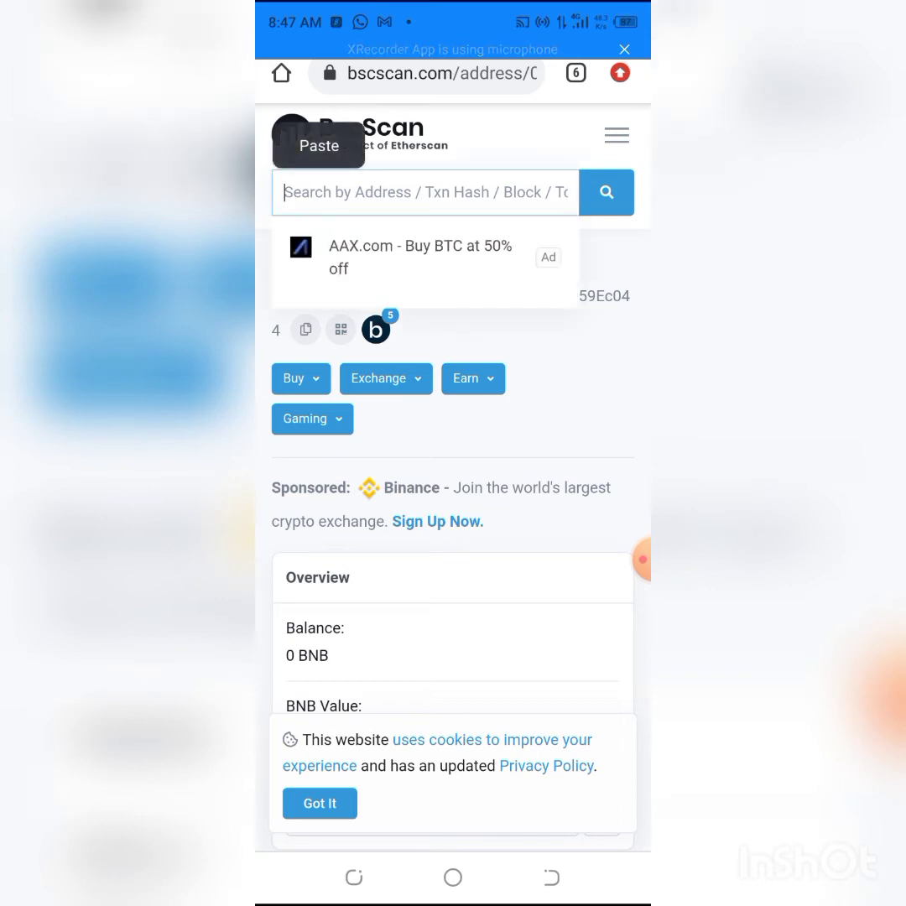
{"action": "type", "text": "MetaUFO"}
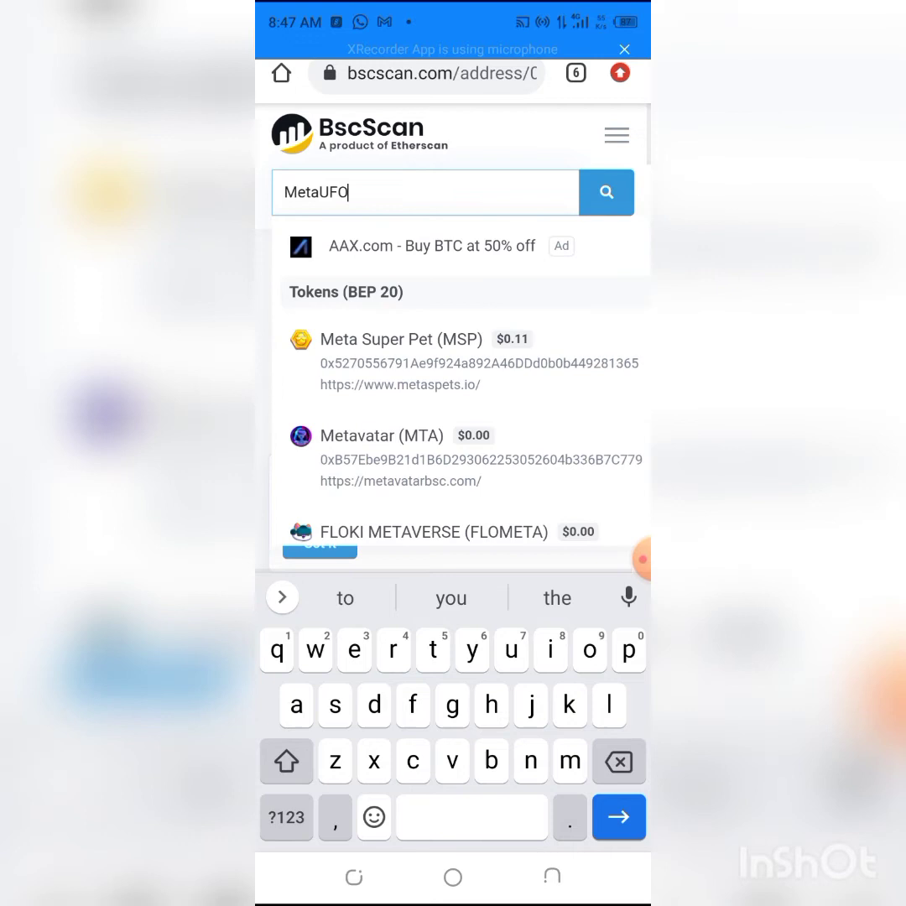
{"action": "left_click", "coordinate": [606, 192]}
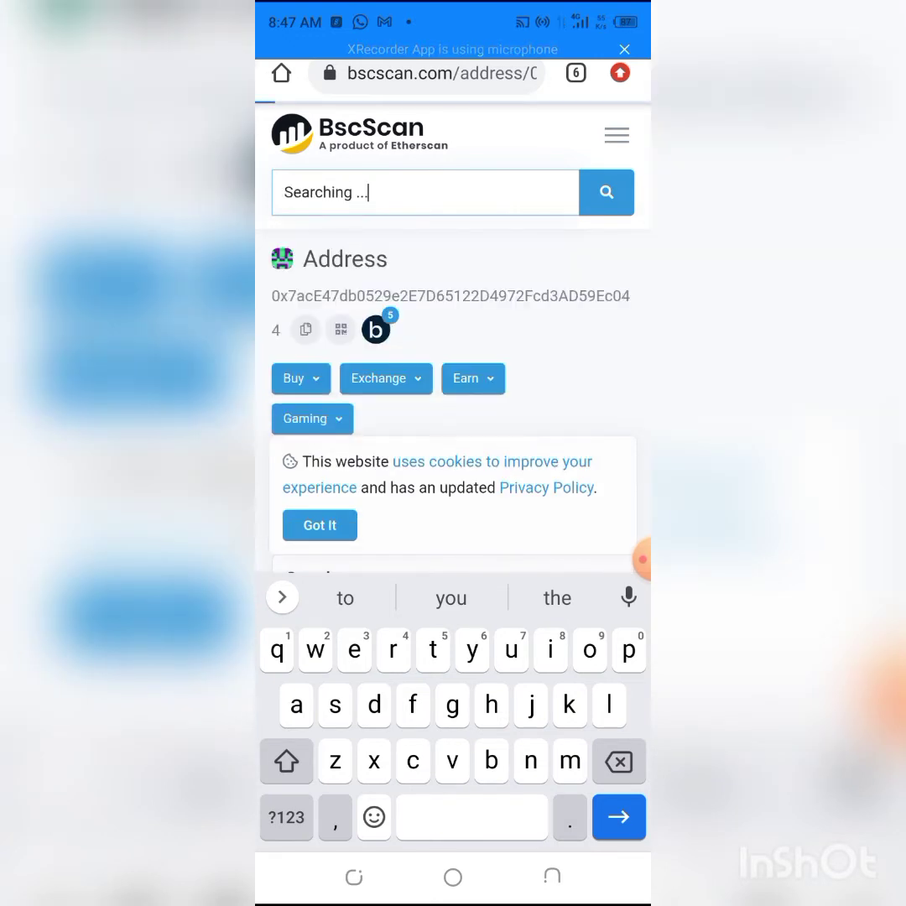
{"action": "left_click", "coordinate": [283, 597]}
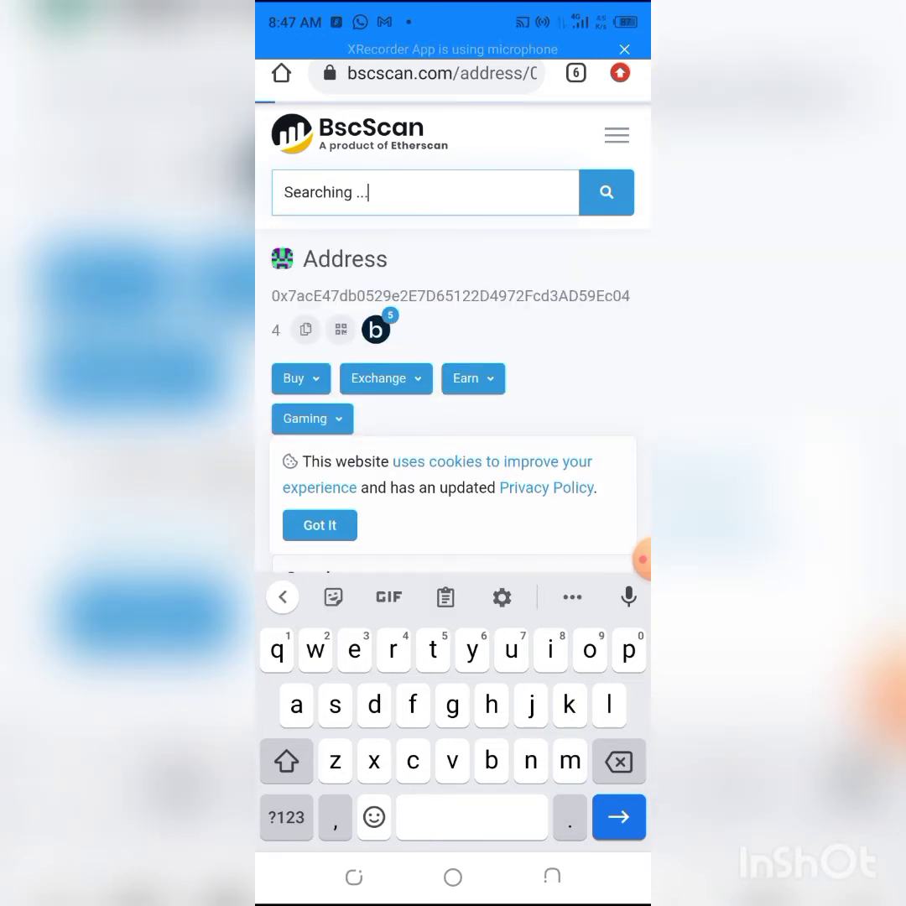
{"action": "key", "text": "enter"}
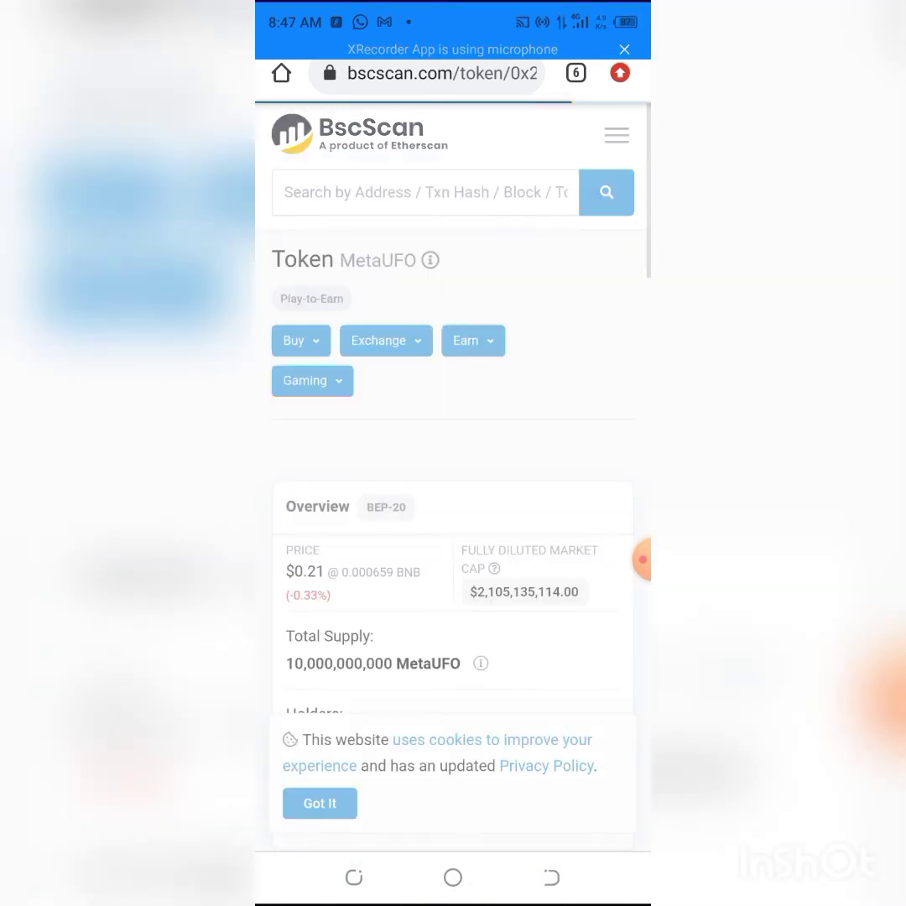
{"action": "scroll", "scroll_direction": "down", "scroll_amount": 3}
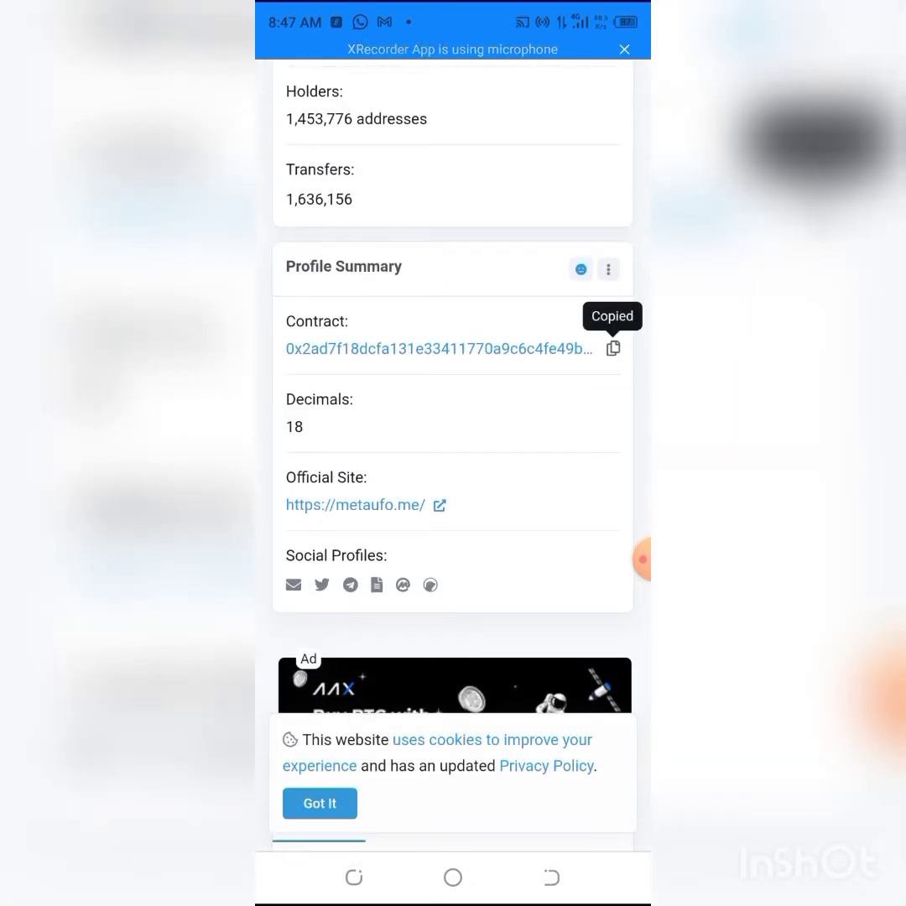
{"action": "scroll", "scroll_direction": "down", "scroll_amount": 3}
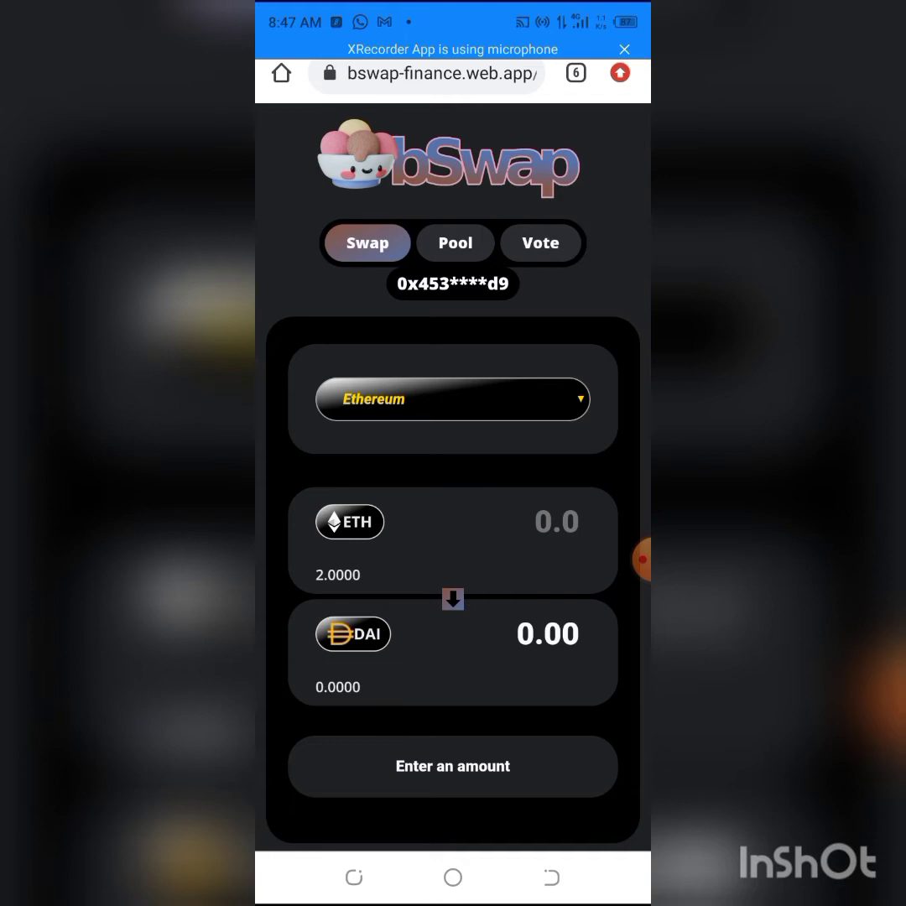
Step: Switch the network to Smart Chain and paste the MetaUFO contract as the source token
{"action": "scroll", "scroll_direction": "up", "scroll_amount": 3}
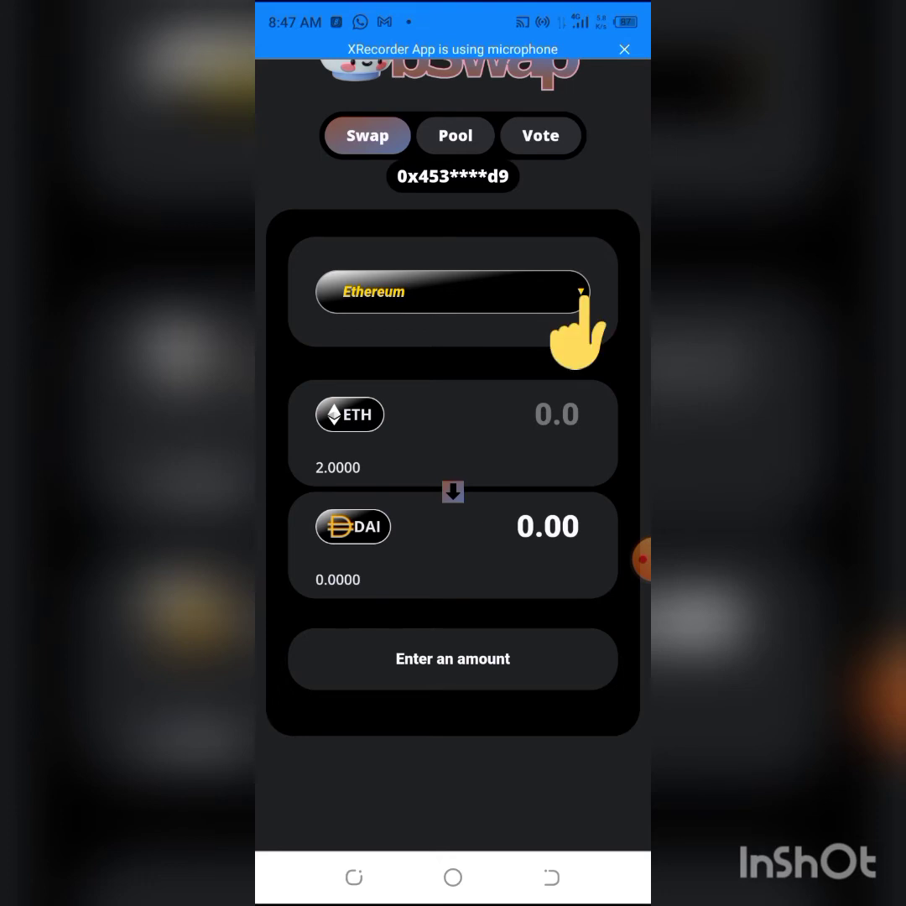
{"action": "left_click", "coordinate": [453, 292]}
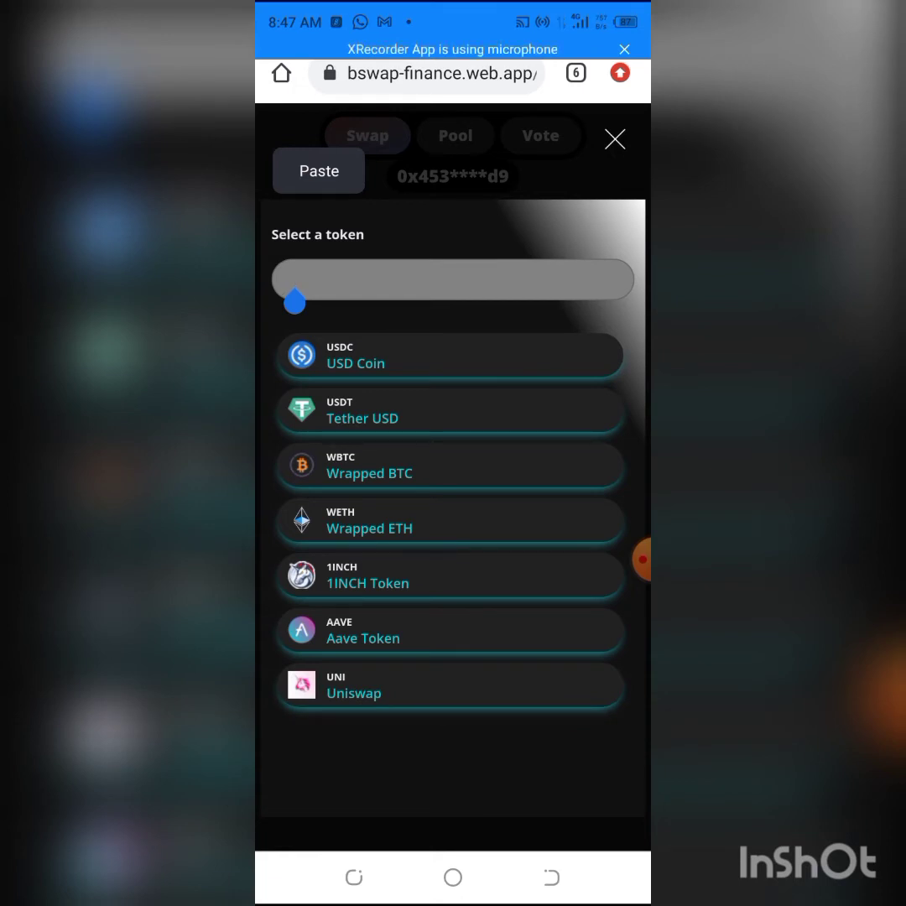
{"action": "left_click", "coordinate": [318, 171]}
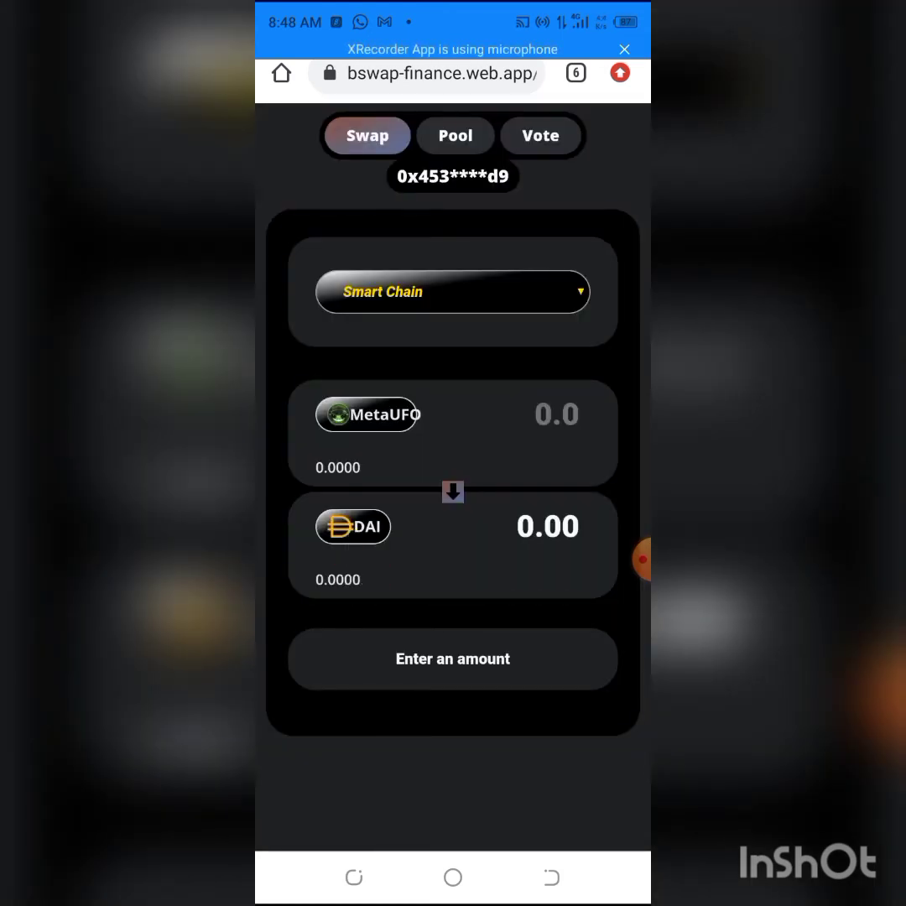
{"action": "left_click", "coordinate": [352, 526]}
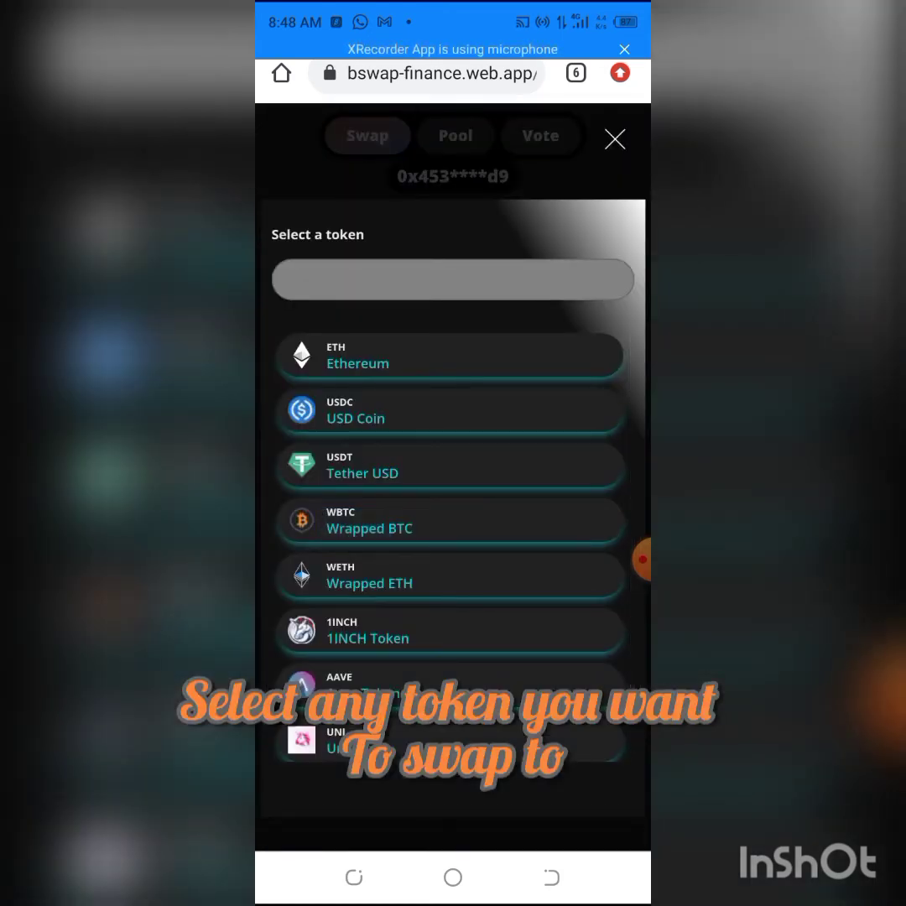
Step: Select Ethereum as the token received, giving a MetaUFO-to-ETH pair
{"action": "left_click", "coordinate": [451, 355]}
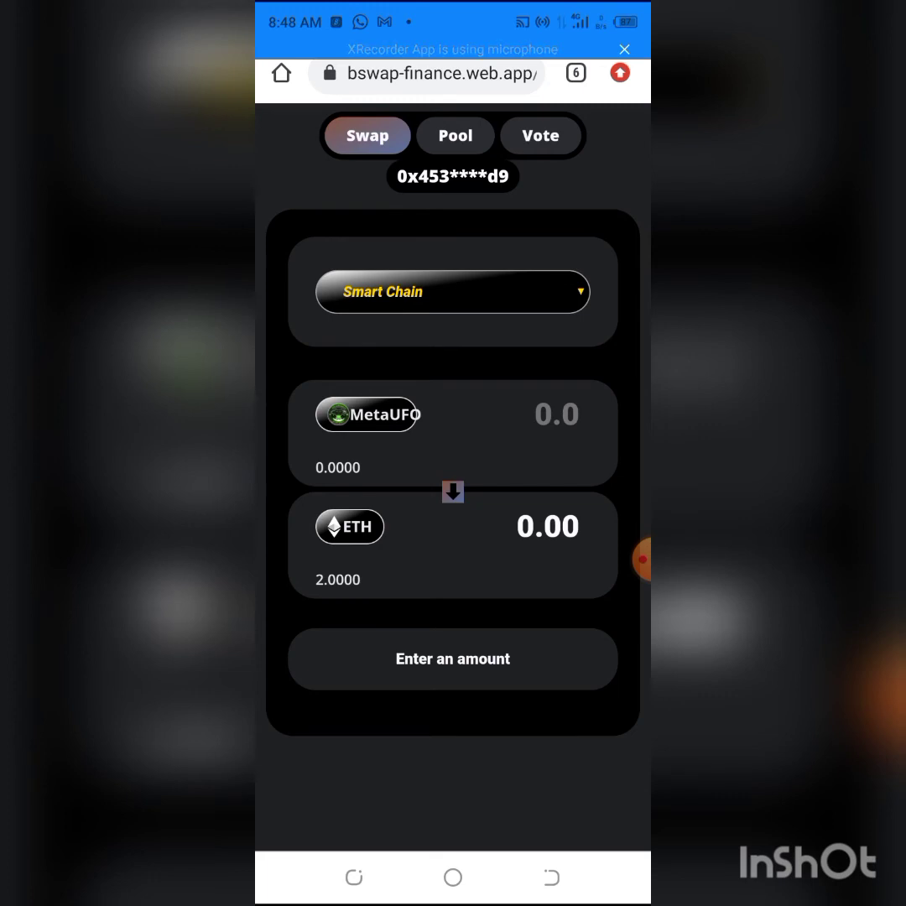
{"action": "scroll", "scroll_direction": "up", "scroll_amount": 3}
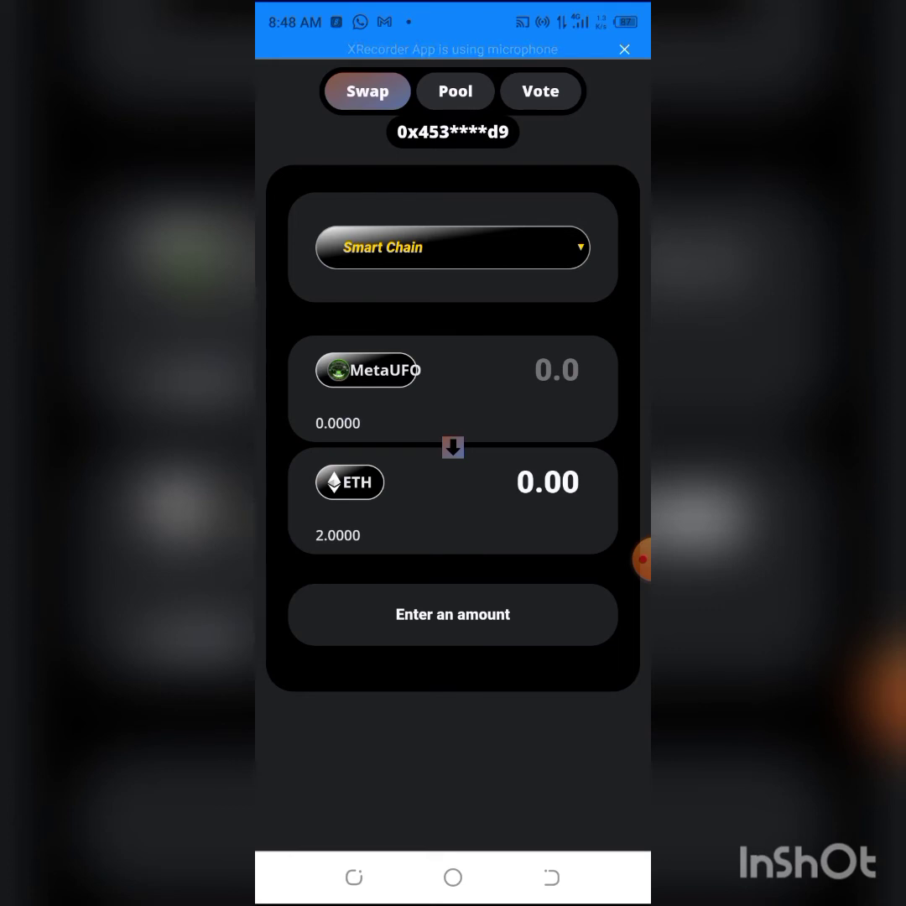
Step: Reverse the pair to ETH-to-MetaUFO and enter 1 ETH, quoting about 9,051 MetaUFO
{"action": "left_click", "coordinate": [453, 447]}
{"action": "type", "text": "0.1"}
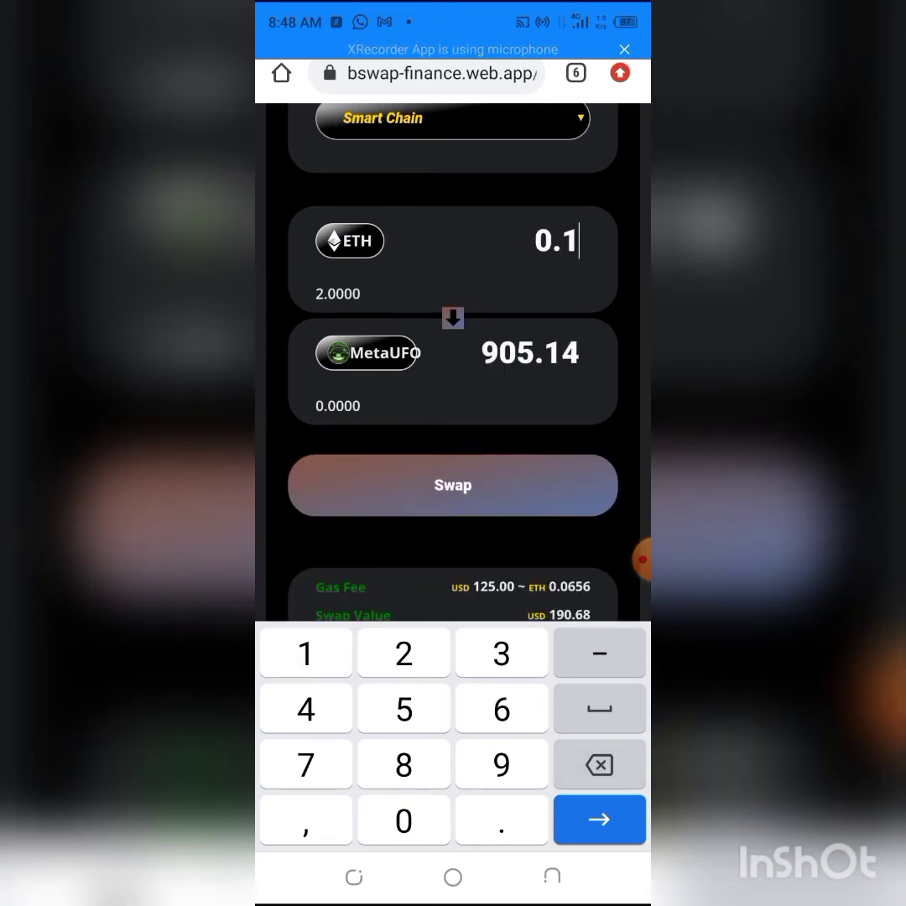
{"action": "scroll", "scroll_direction": "up", "scroll_amount": 3}
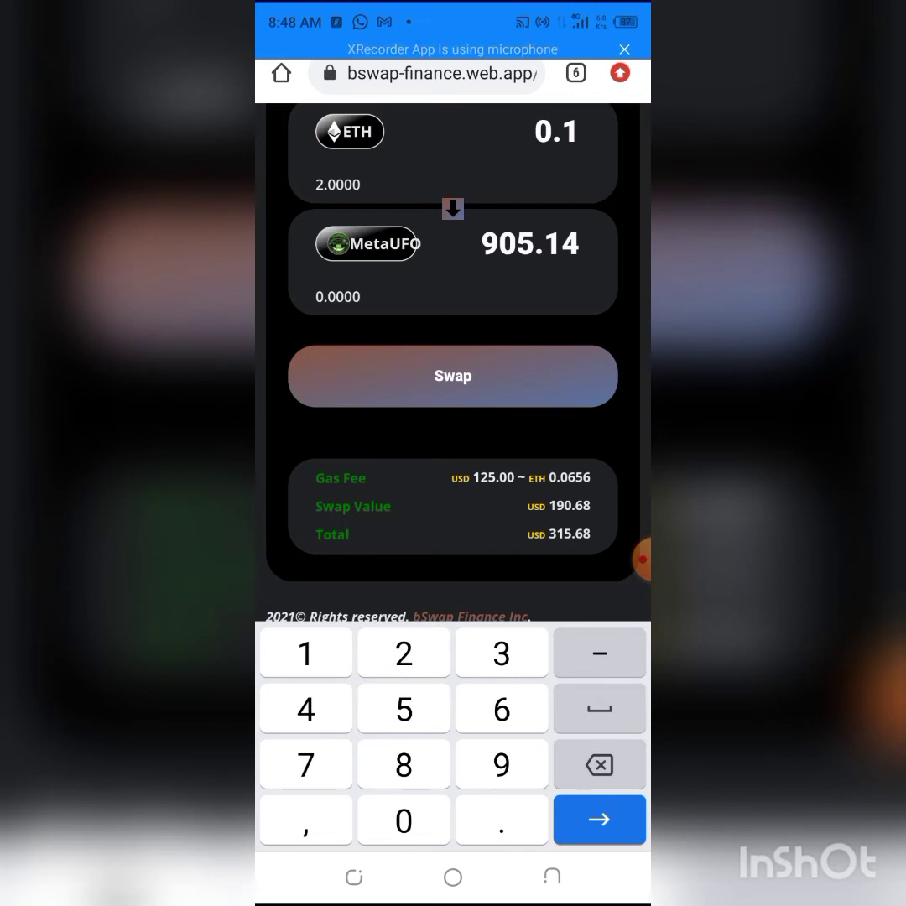
{"action": "left_click", "coordinate": [554, 132]}
{"action": "type", "text": "1"}
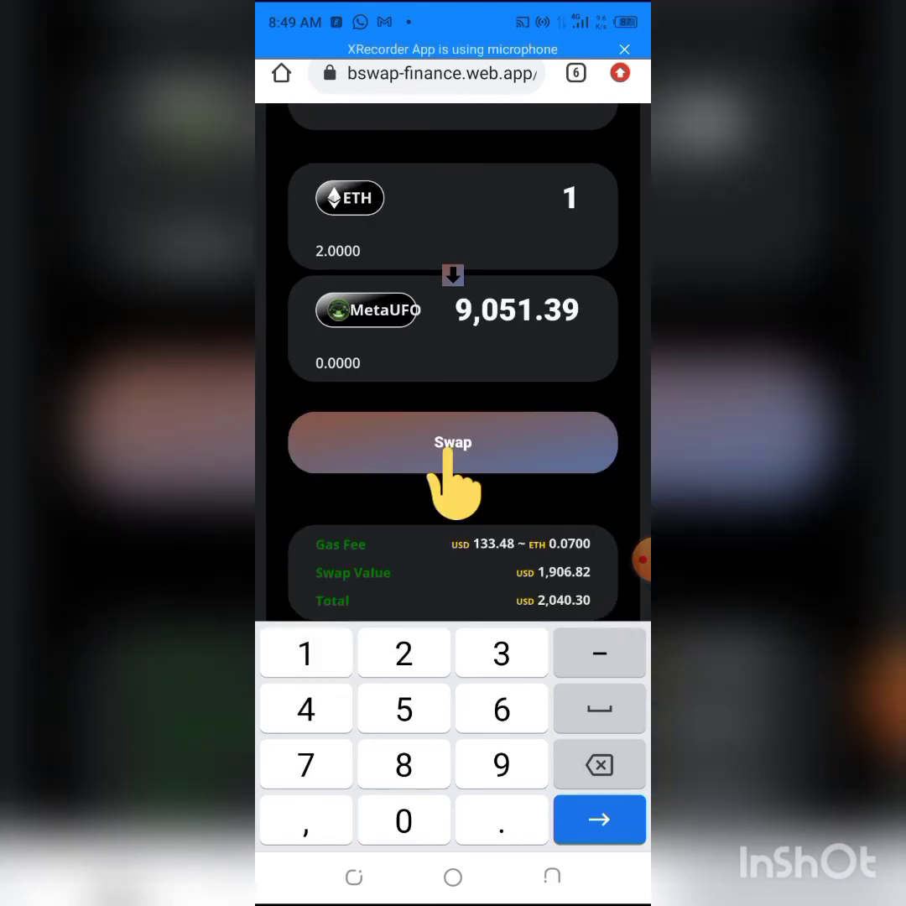
Step: Submit the 1 ETH swap and dismiss the Transaction successful notice
{"action": "left_click", "coordinate": [452, 442]}
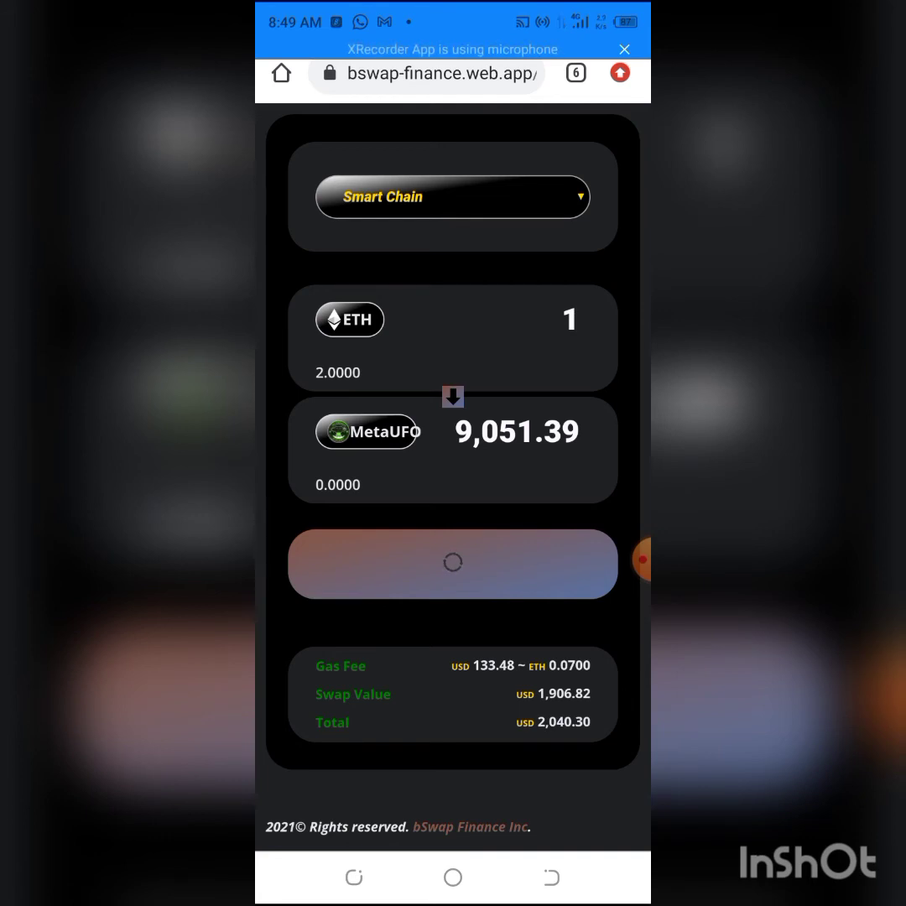
{"action": "left_click", "coordinate": [452, 563]}
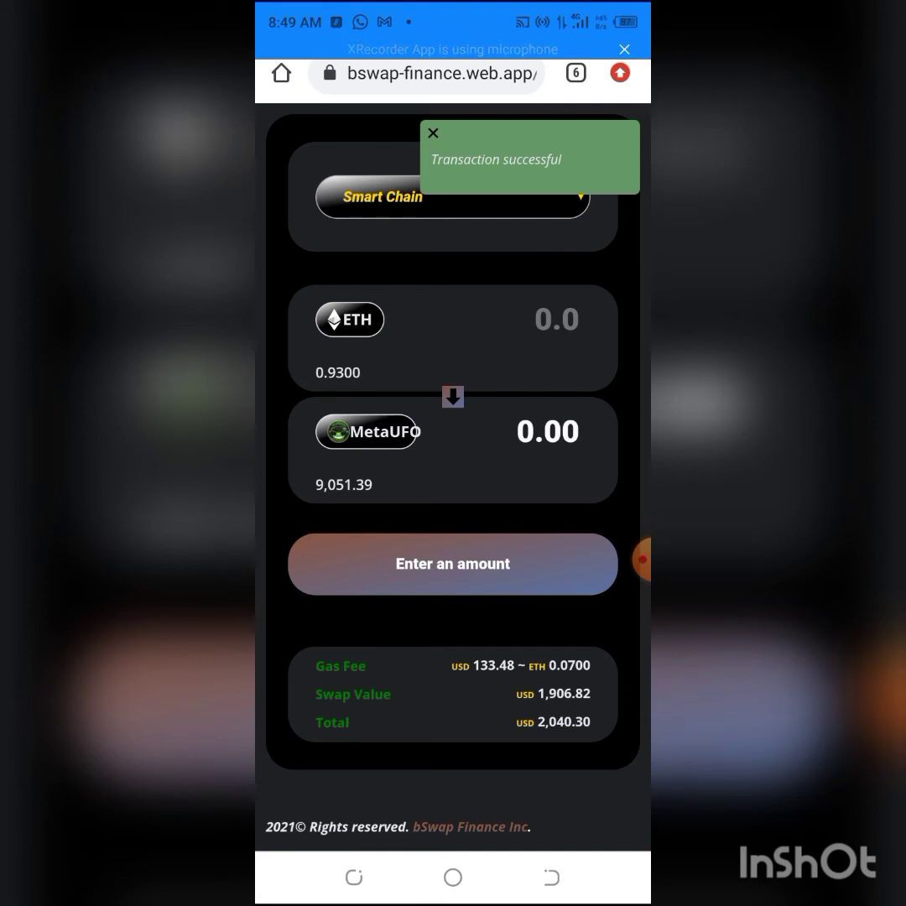
{"action": "left_click", "coordinate": [433, 134]}
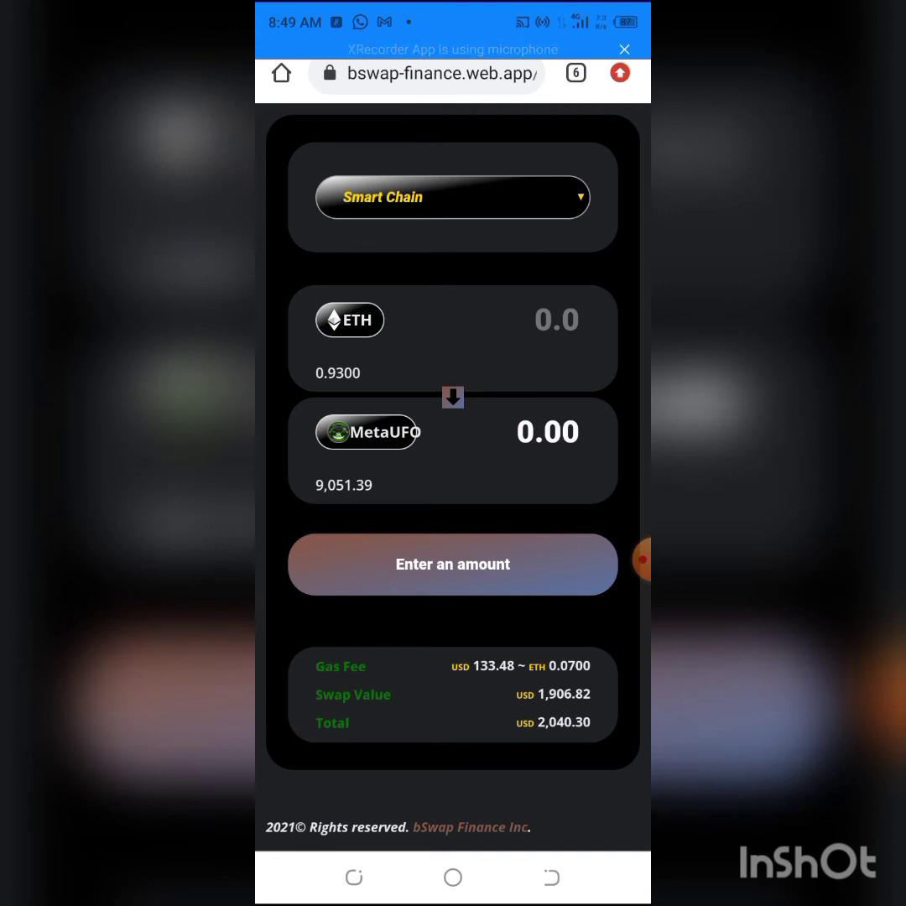
Step: Flip to MetaUFO-to-ETH and enter 905 MetaUFO, quoting 0.1000 ETH
{"action": "left_click", "coordinate": [453, 397]}
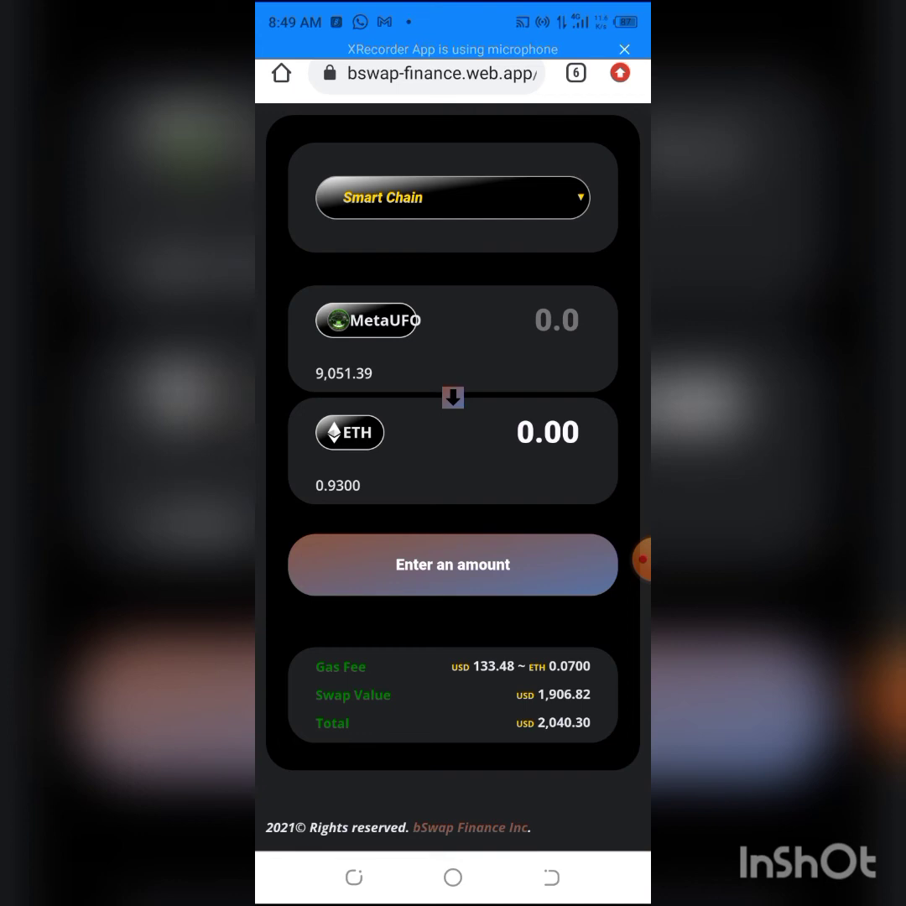
{"action": "left_click", "coordinate": [557, 320]}
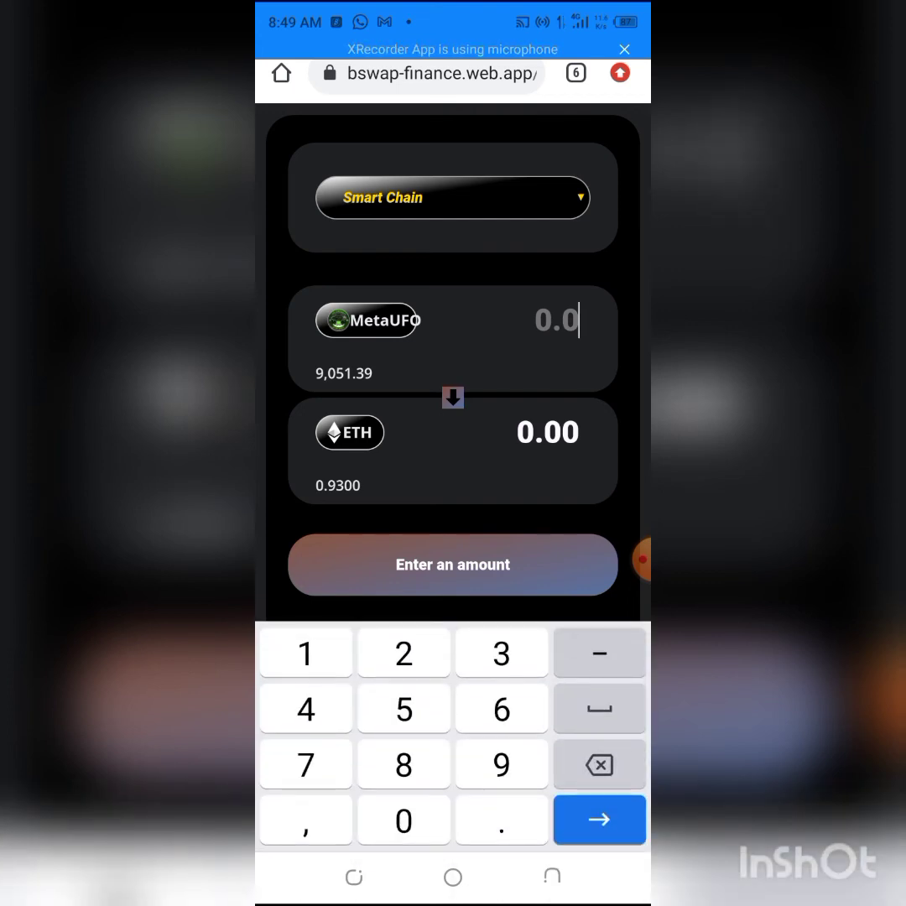
{"action": "left_click", "coordinate": [500, 764]}
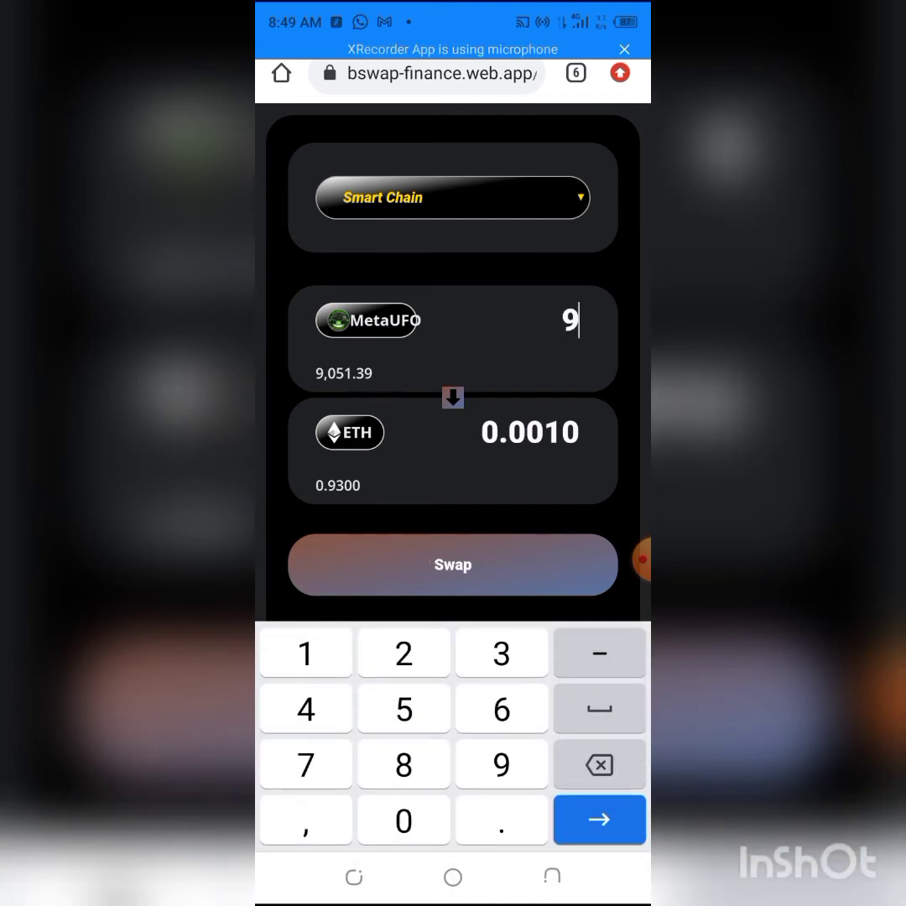
{"action": "left_click", "coordinate": [403, 708]}
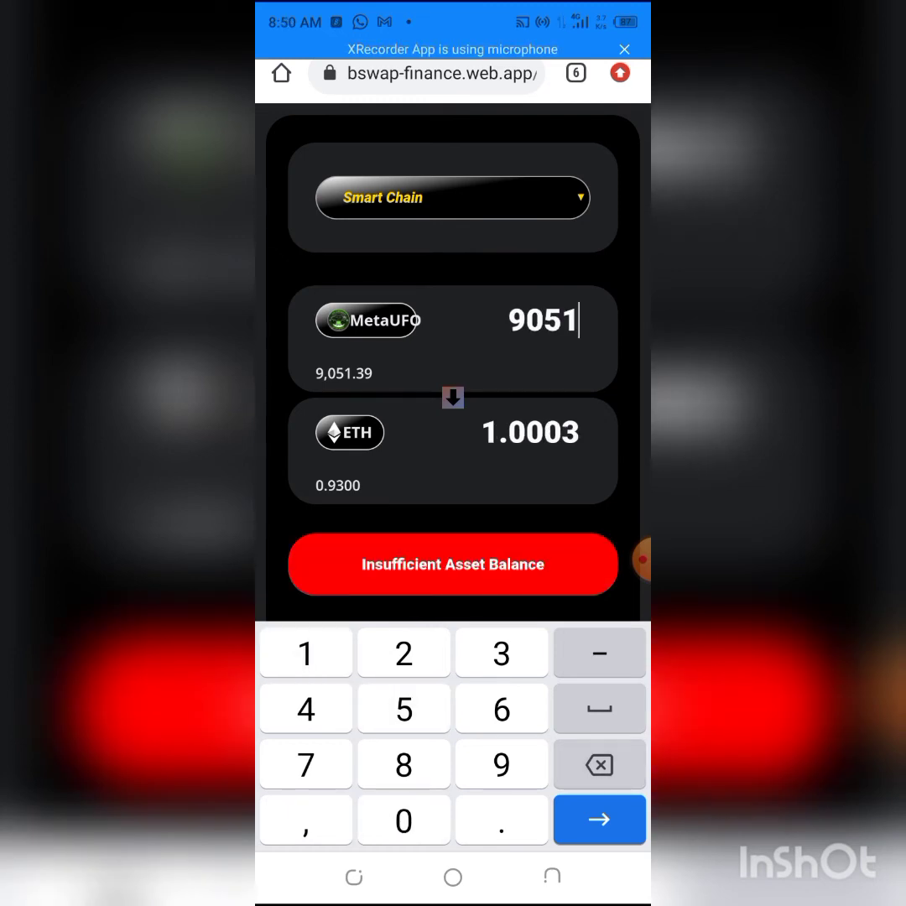
{"action": "left_click", "coordinate": [598, 764]}
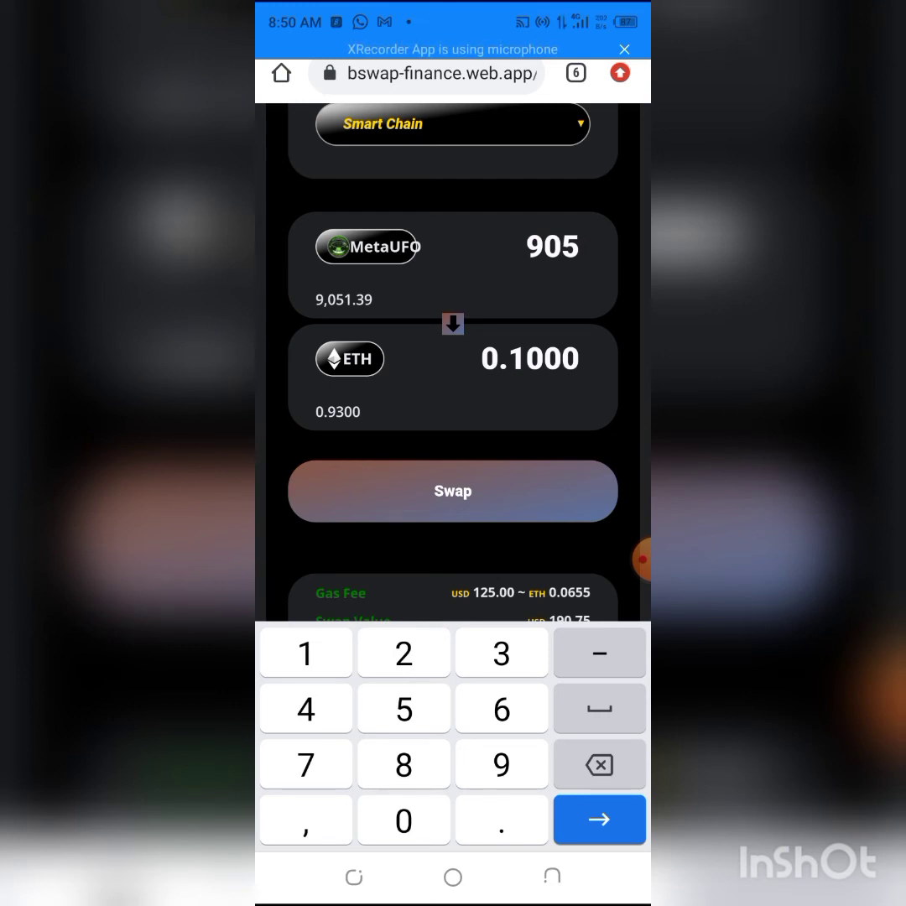
Step: Rework the MetaUFO amount to 1000, quoting 0.1105 ETH, and submit the swap ($335.77 total)
{"action": "left_click", "coordinate": [598, 764]}
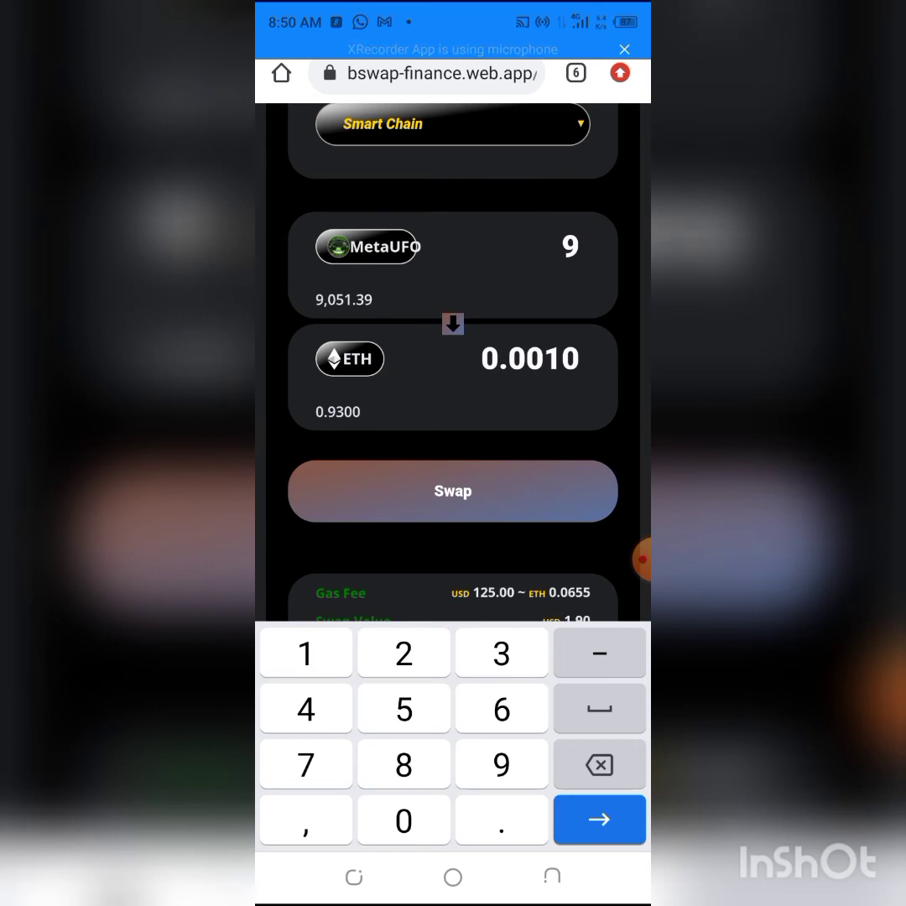
{"action": "type", "text": "55"}
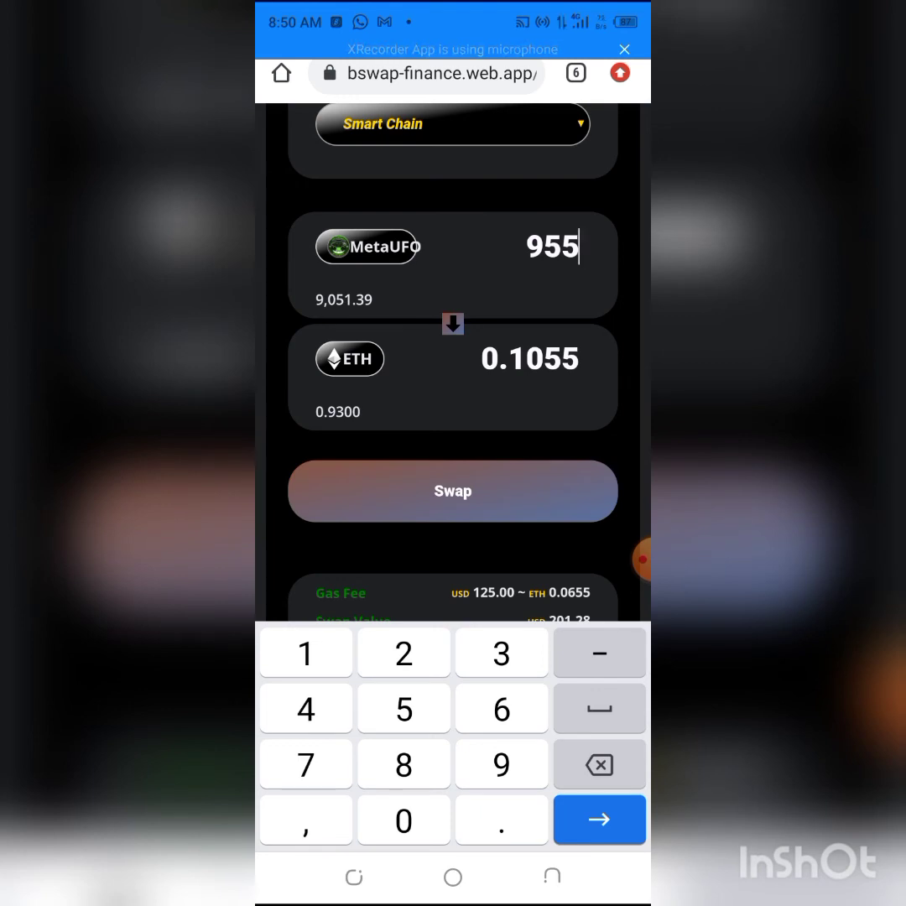
{"action": "left_click", "coordinate": [599, 764]}
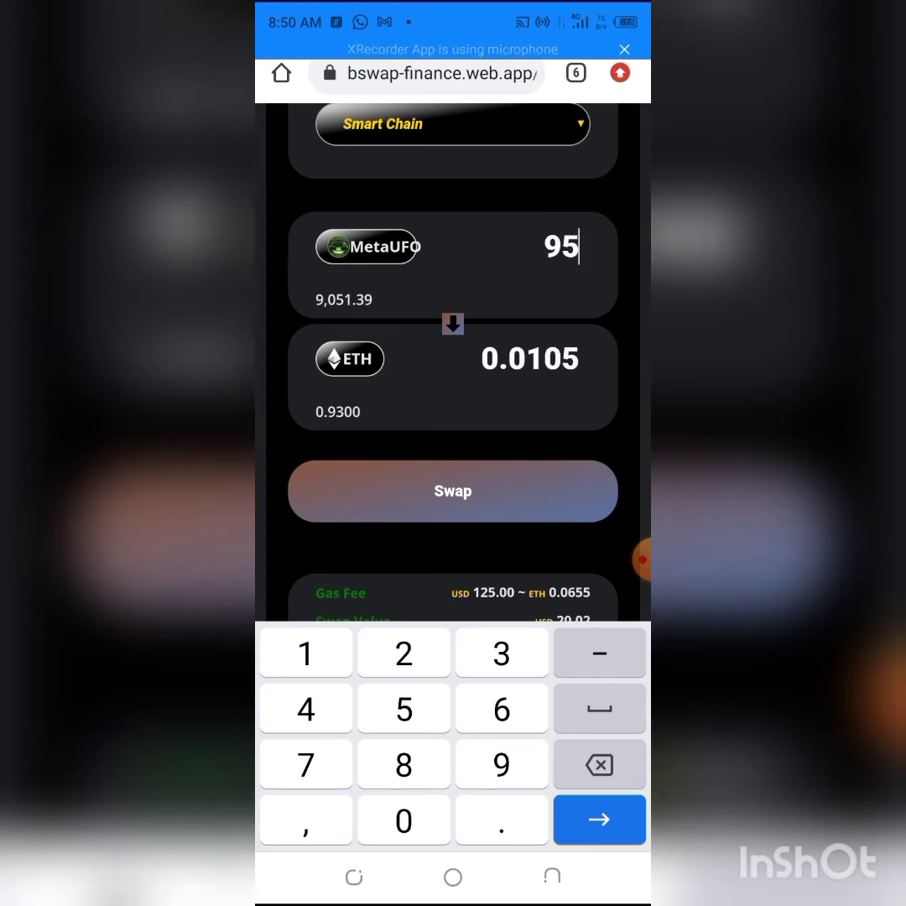
{"action": "left_click", "coordinate": [599, 764]}
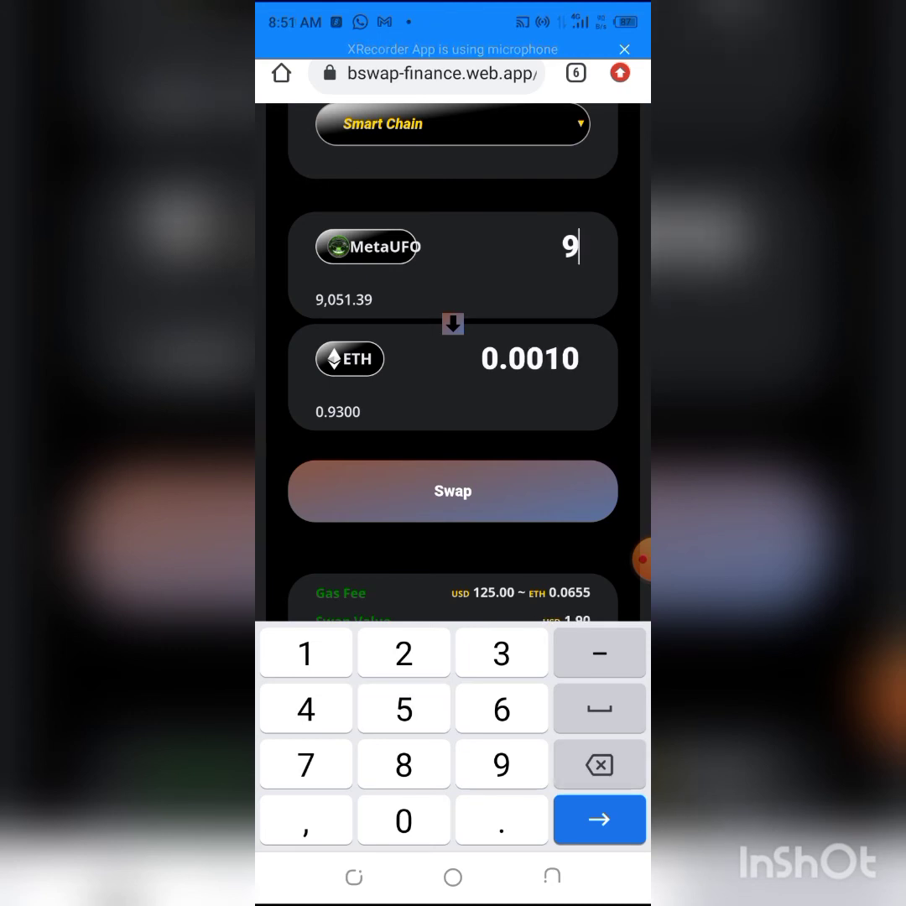
{"action": "left_click", "coordinate": [501, 764]}
{"action": "type", "text": "7"}
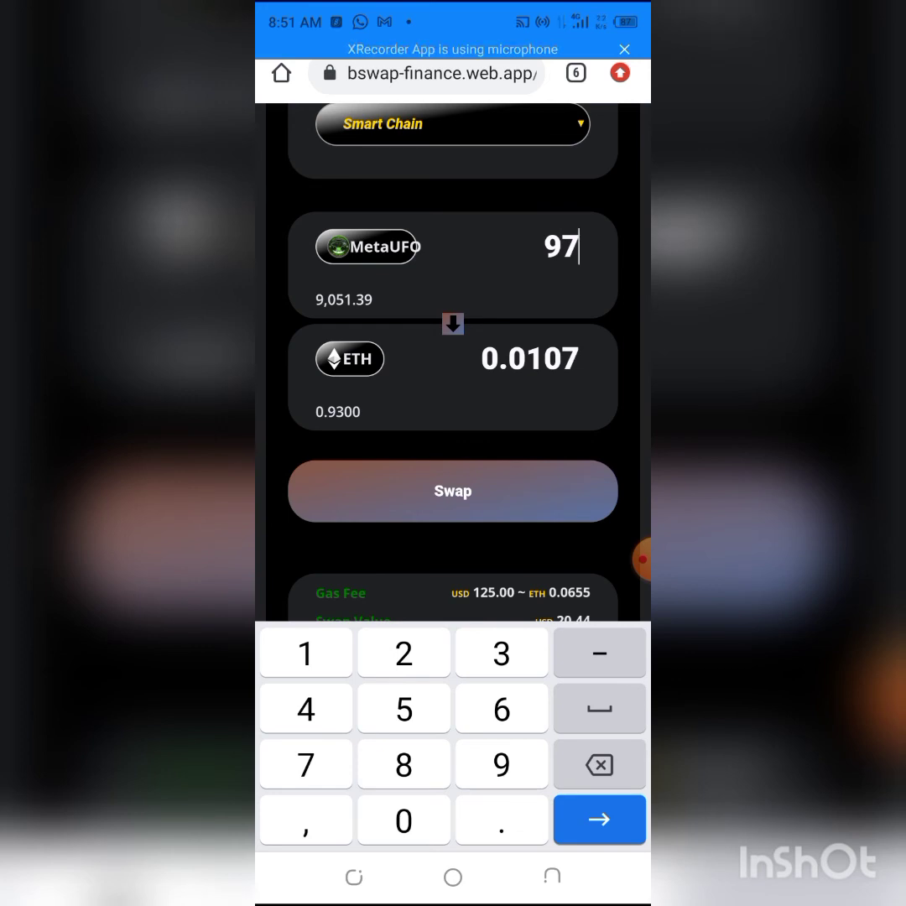
{"action": "left_click", "coordinate": [403, 763]}
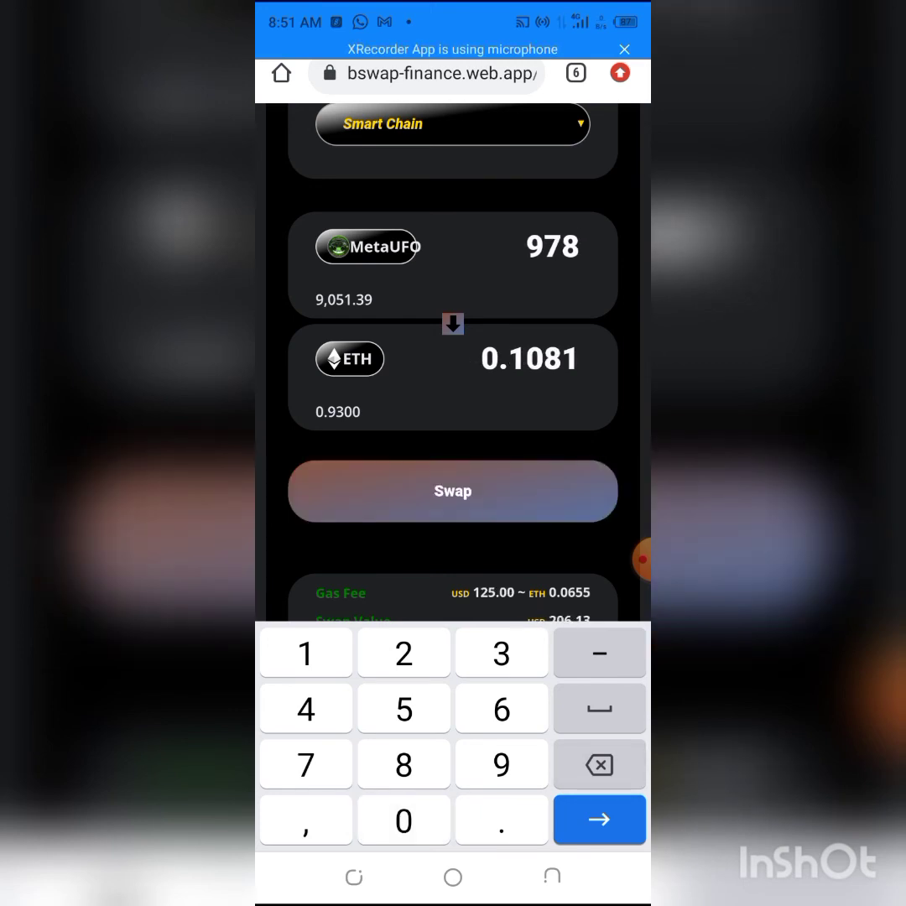
{"action": "left_click", "coordinate": [599, 763]}
{"action": "type", "text": "1"}
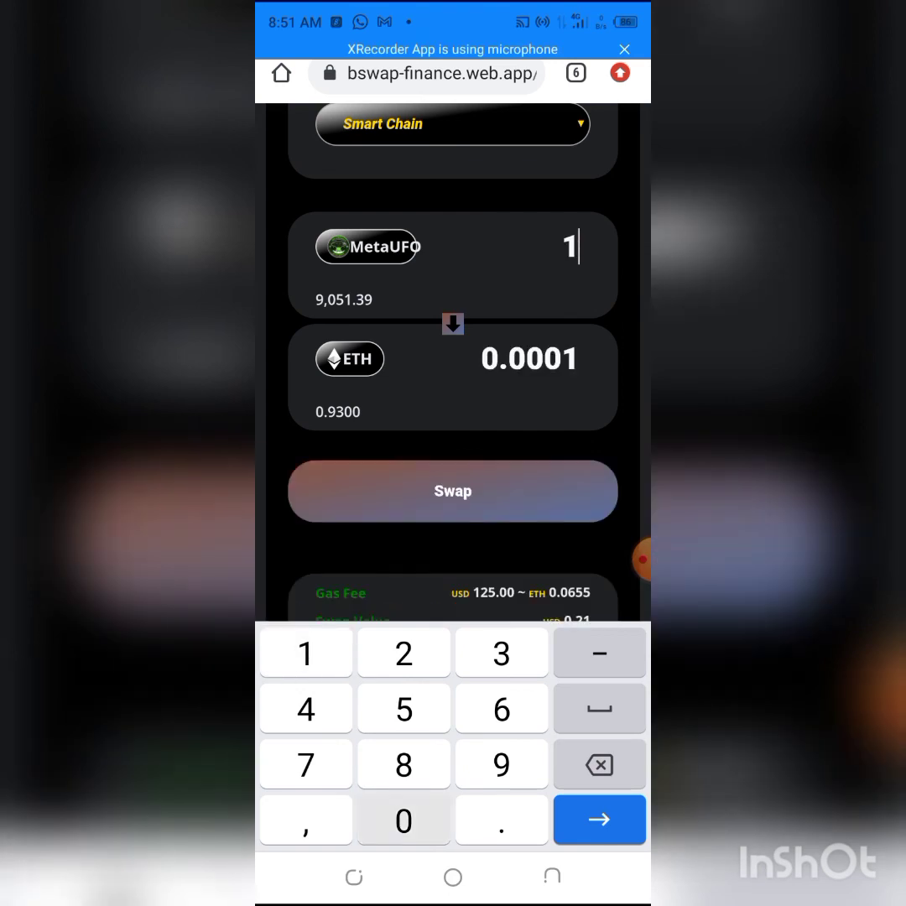
{"action": "type", "text": "000"}
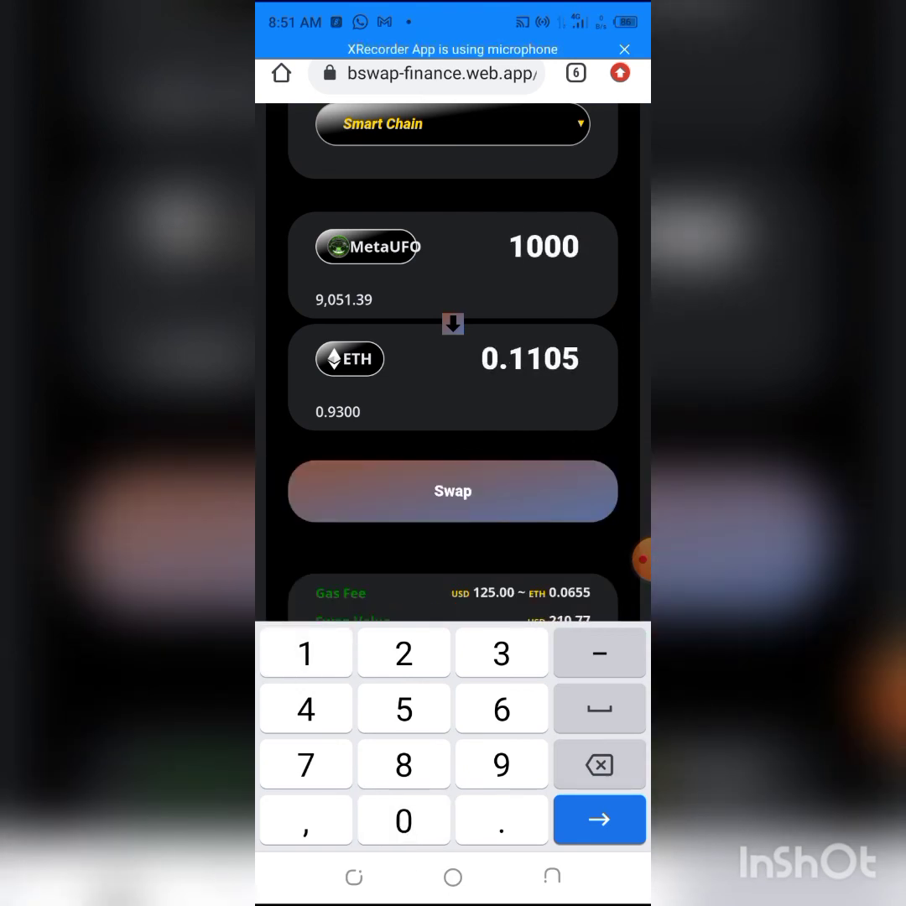
{"action": "scroll", "scroll_direction": "up", "scroll_amount": 3}
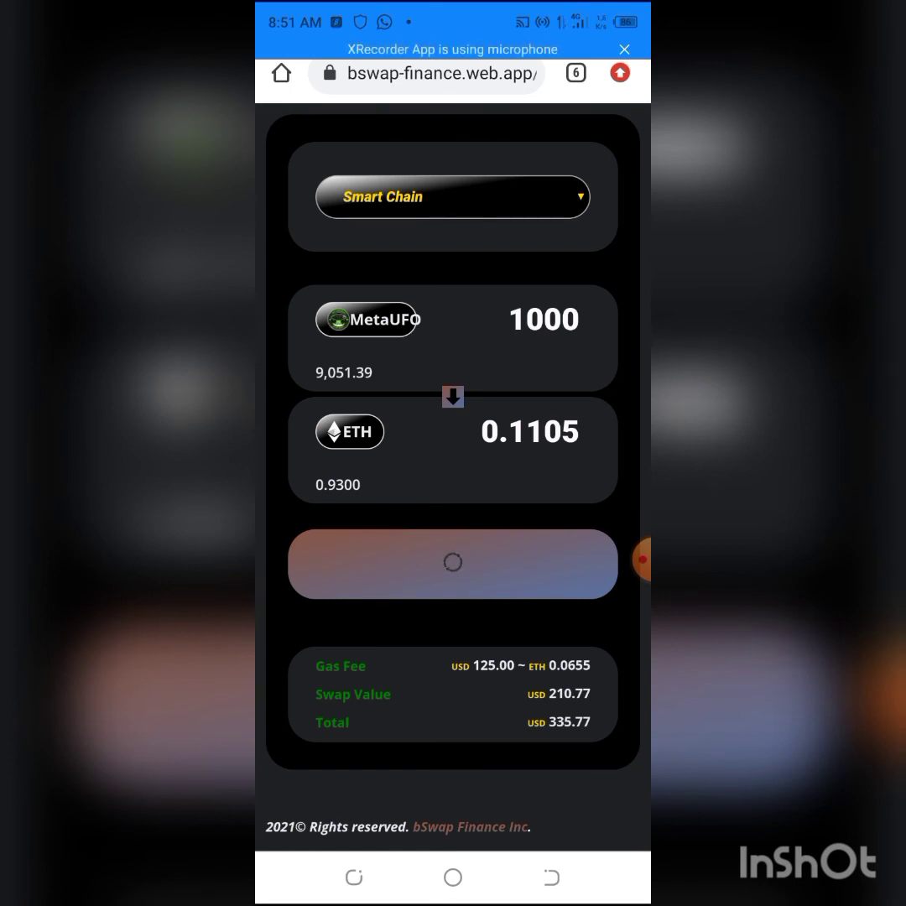
Step: After the 1000-MetaUFO sale succeeds (8,051.39 MetaUFO, 0.9750 ETH left), enter another 1000 MetaUFO
{"action": "left_click", "coordinate": [452, 563]}
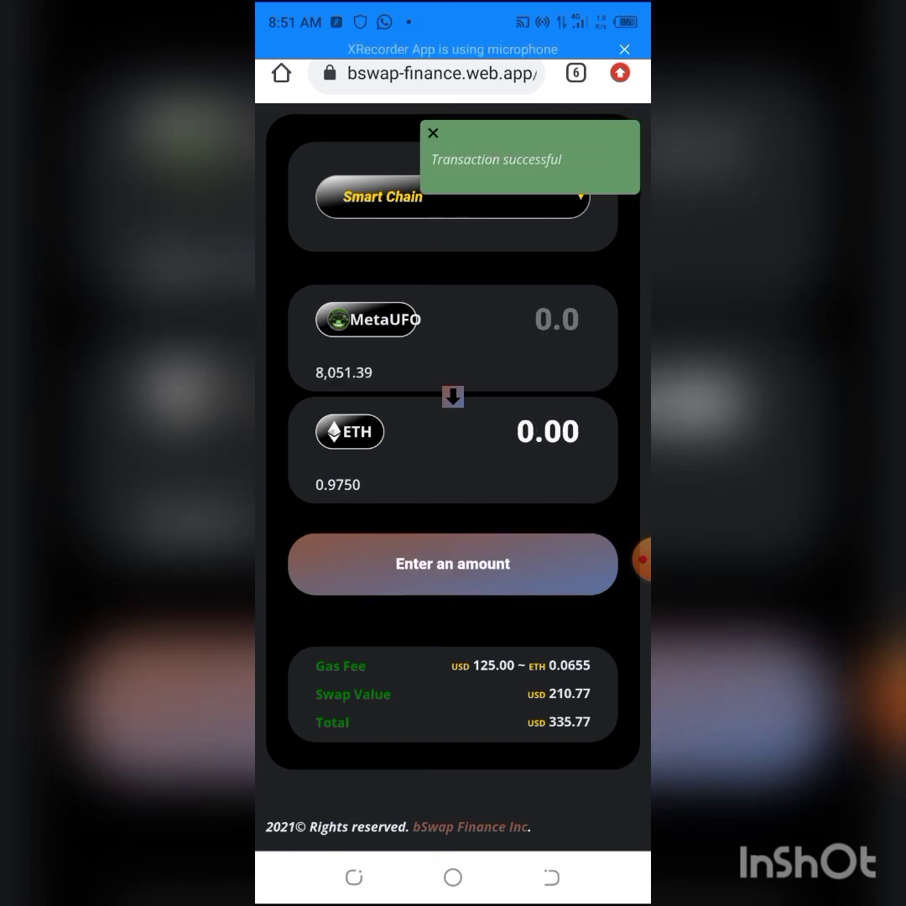
{"action": "scroll", "scroll_direction": "up", "scroll_amount": 3}
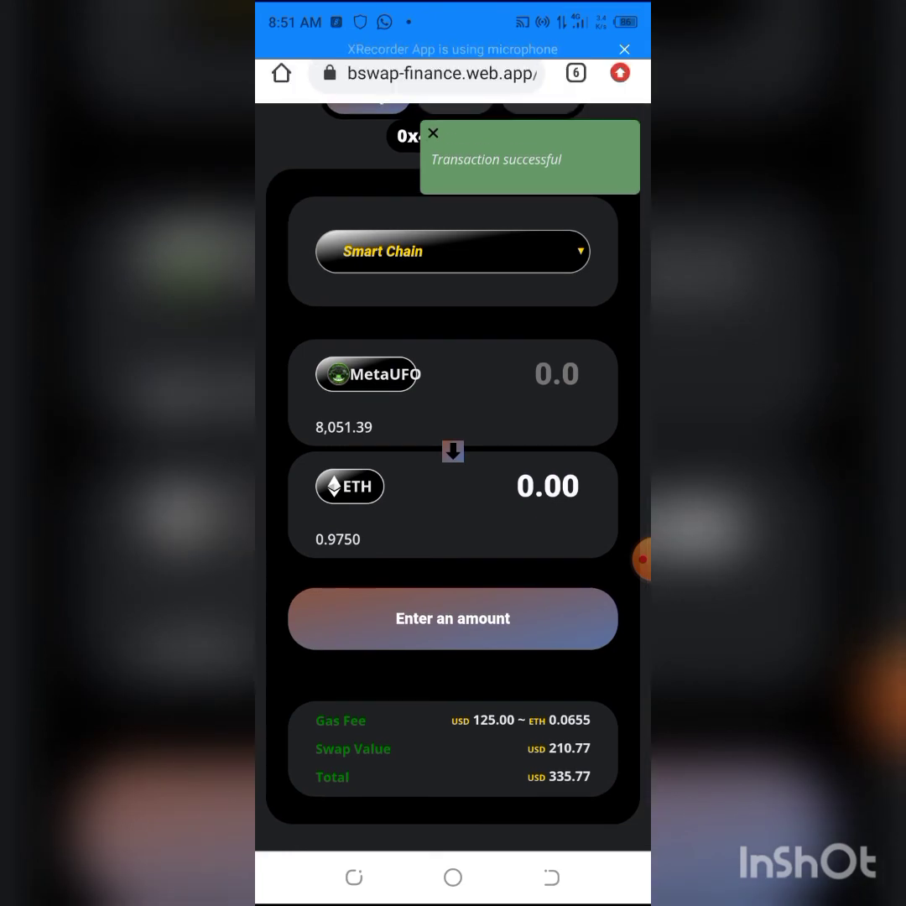
{"action": "scroll", "scroll_direction": "down", "scroll_amount": 3}
{"action": "type", "text": "1000"}
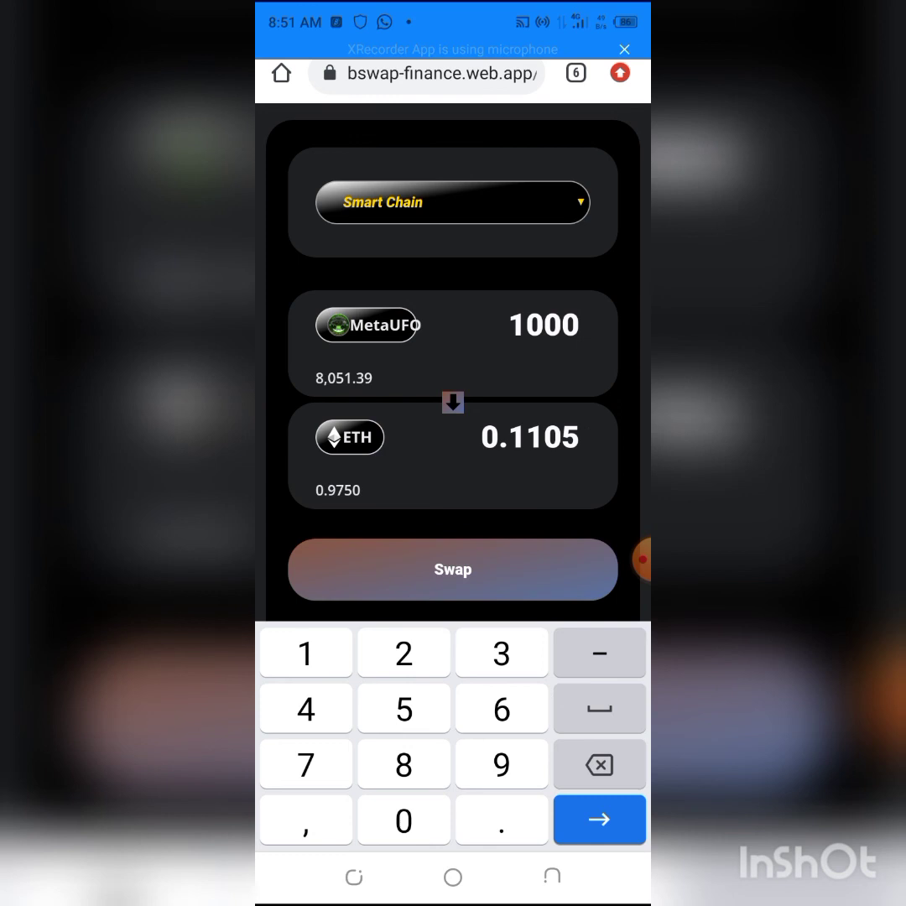
Step: Submit the second 1000-MetaUFO sale and dismiss the success notice, leaving 7,051.39 MetaUFO and 1.0199 ETH
{"action": "left_click", "coordinate": [452, 569]}
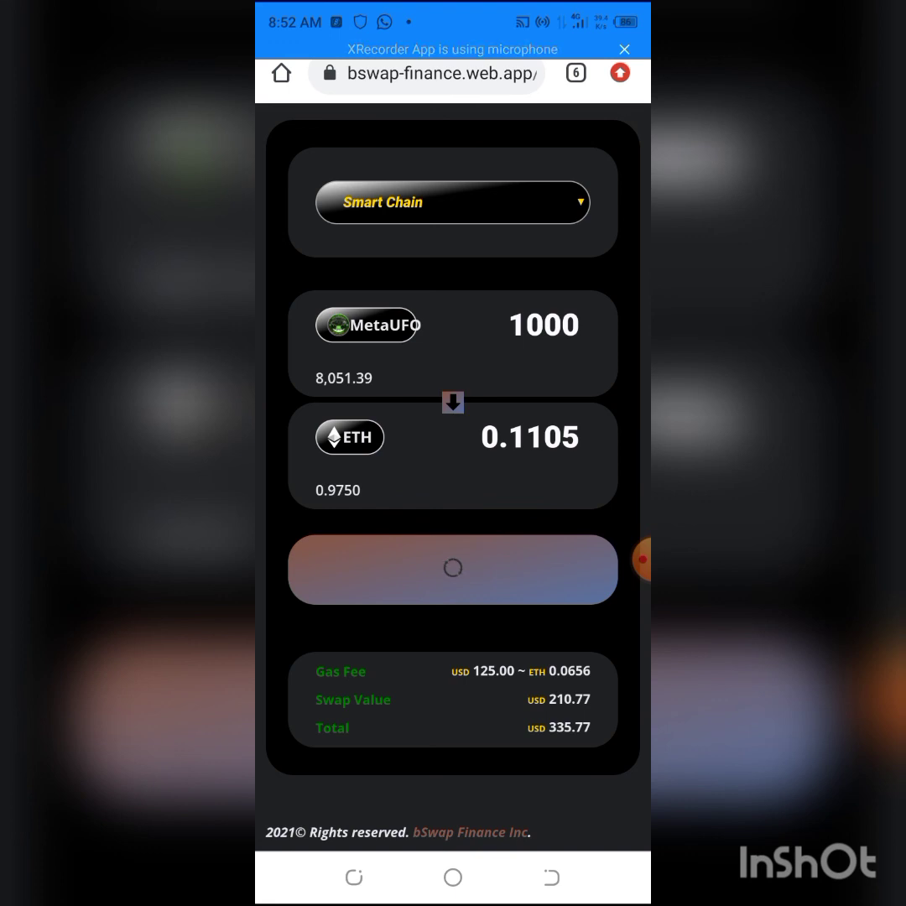
{"action": "left_click", "coordinate": [452, 569]}
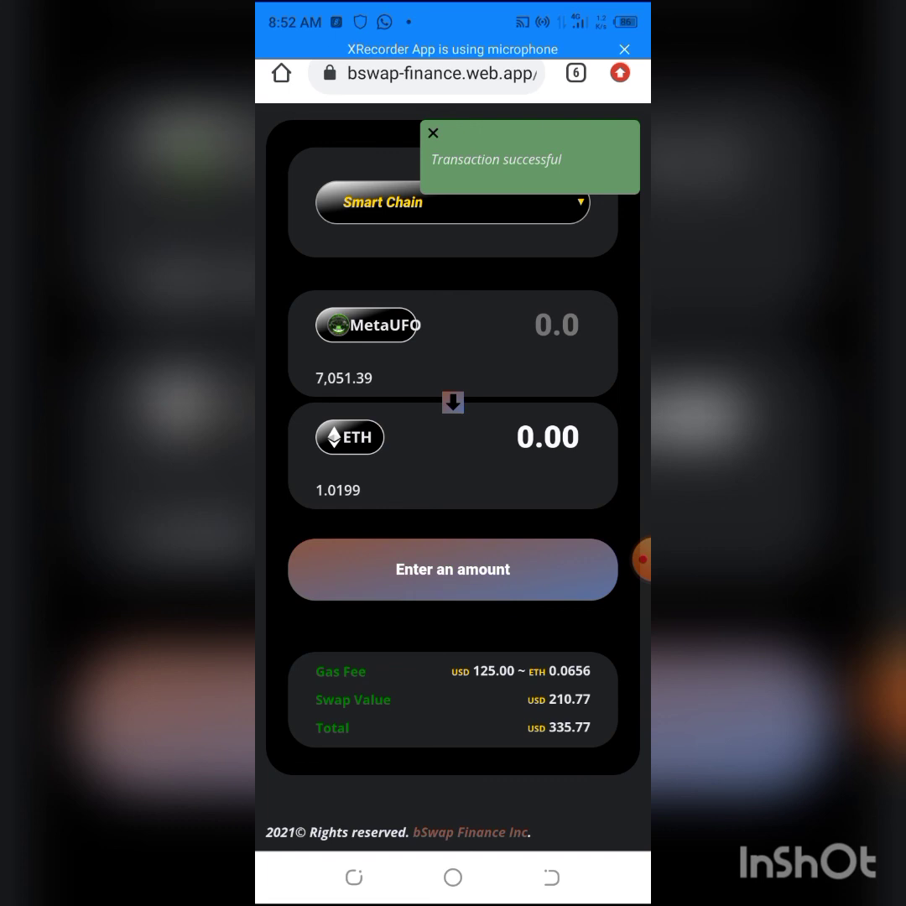
{"action": "left_click", "coordinate": [433, 133]}
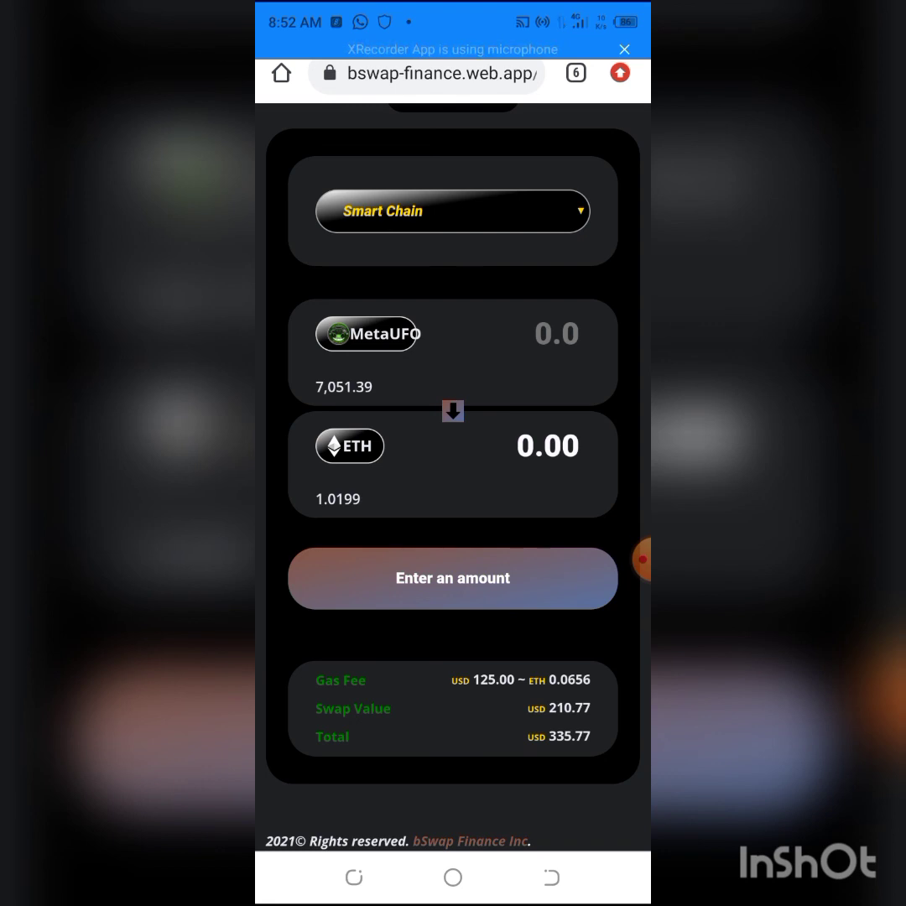
{"action": "scroll", "scroll_direction": "up", "scroll_amount": 3}
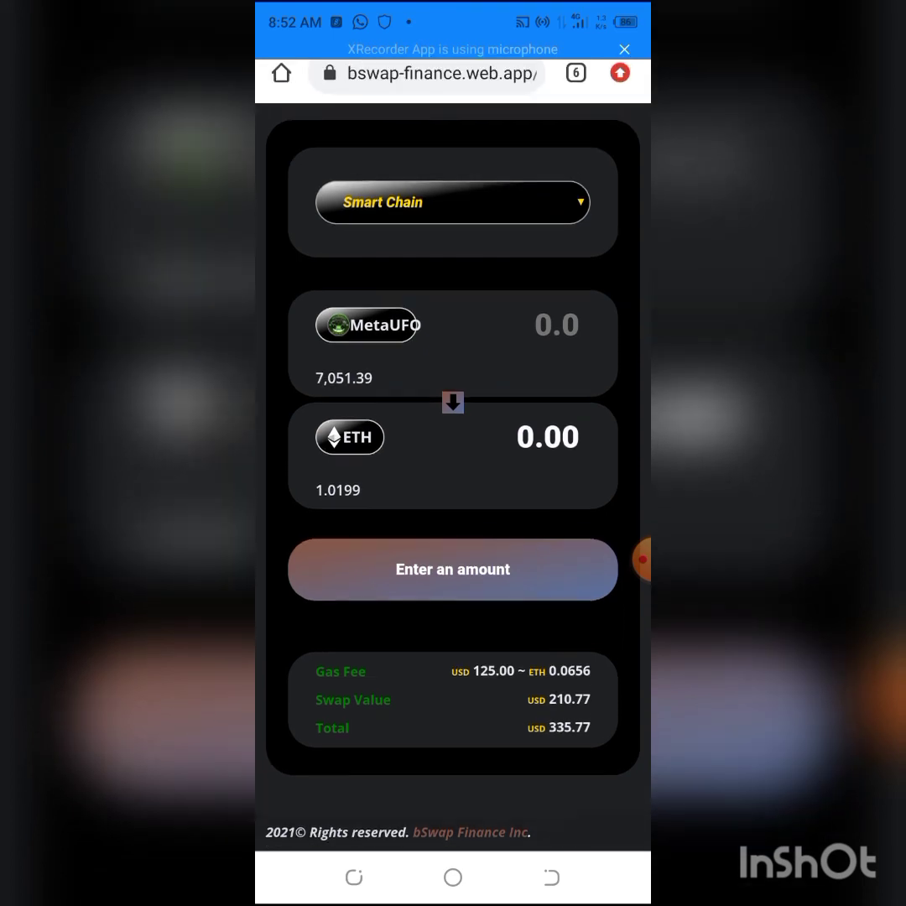